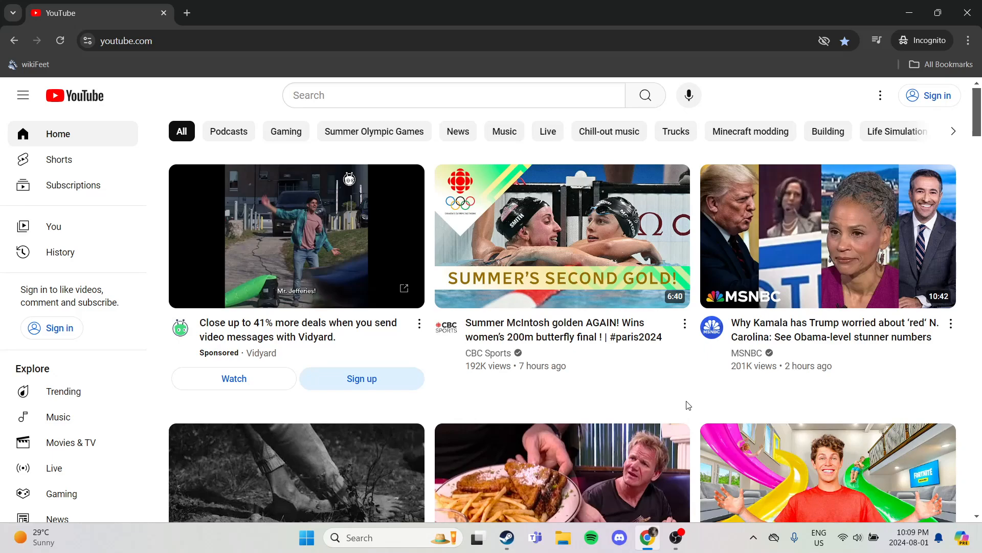
pyautogui.moveTo(965, 405)
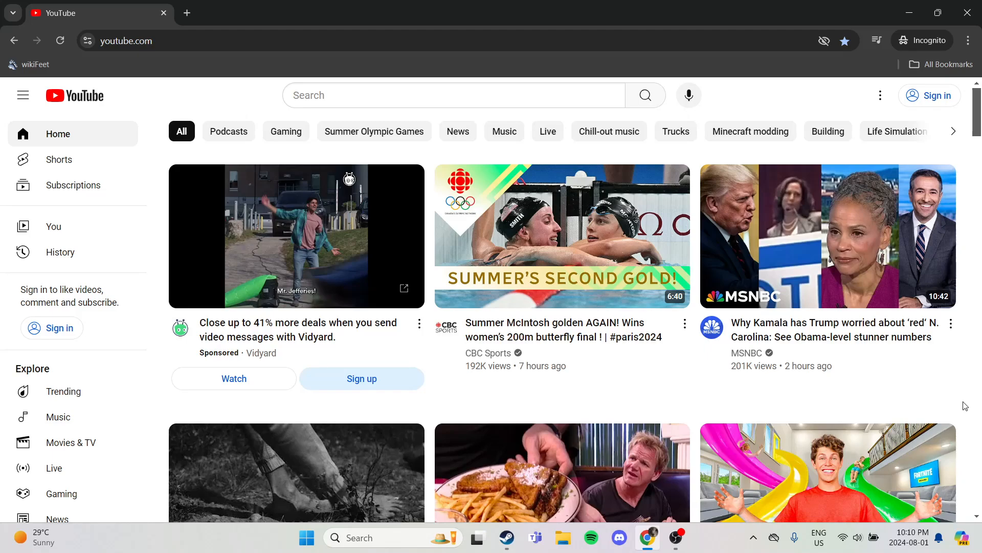
pyautogui.moveTo(679, 308)
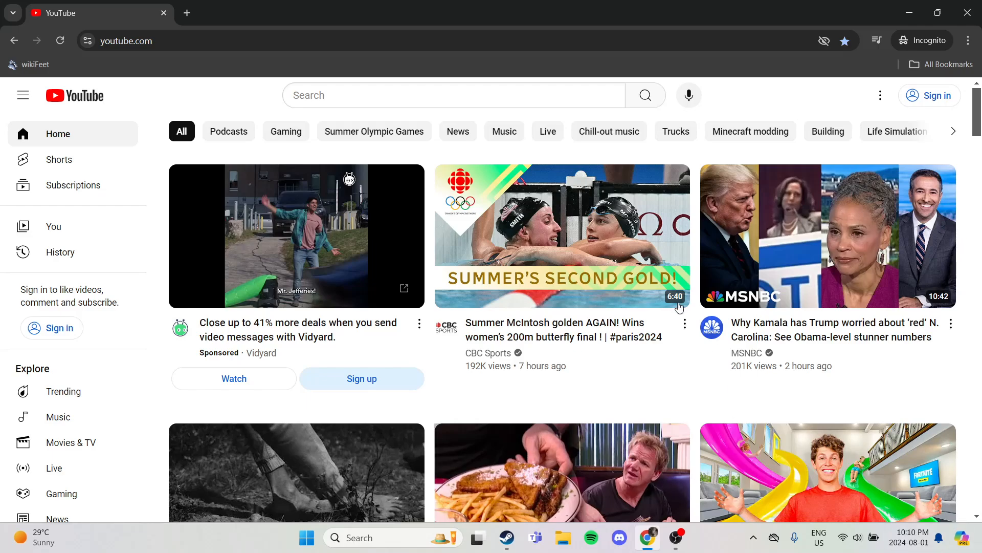
pyautogui.moveTo(583, 122)
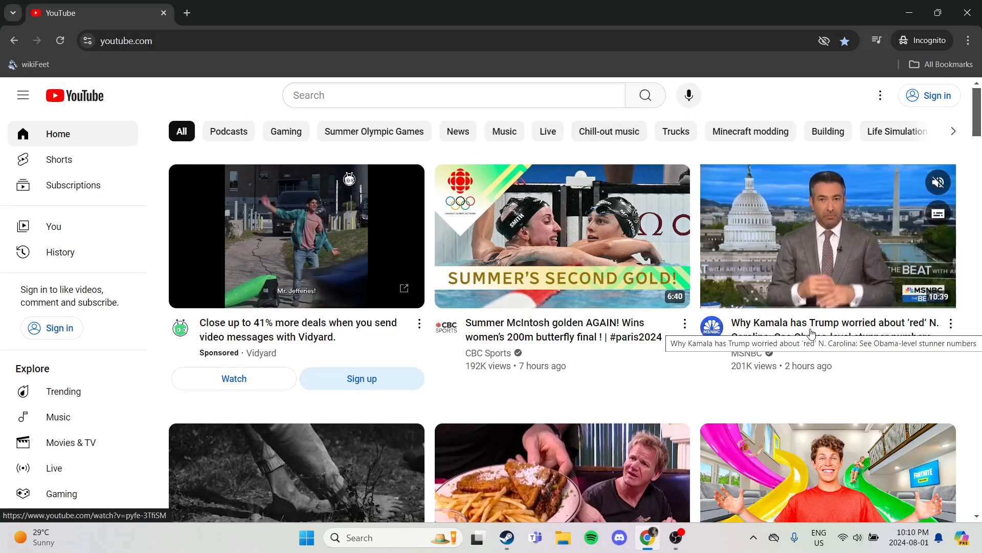
# Step: Scroll down through the home feed recommendations without opening any video
pyautogui.scroll(-3)
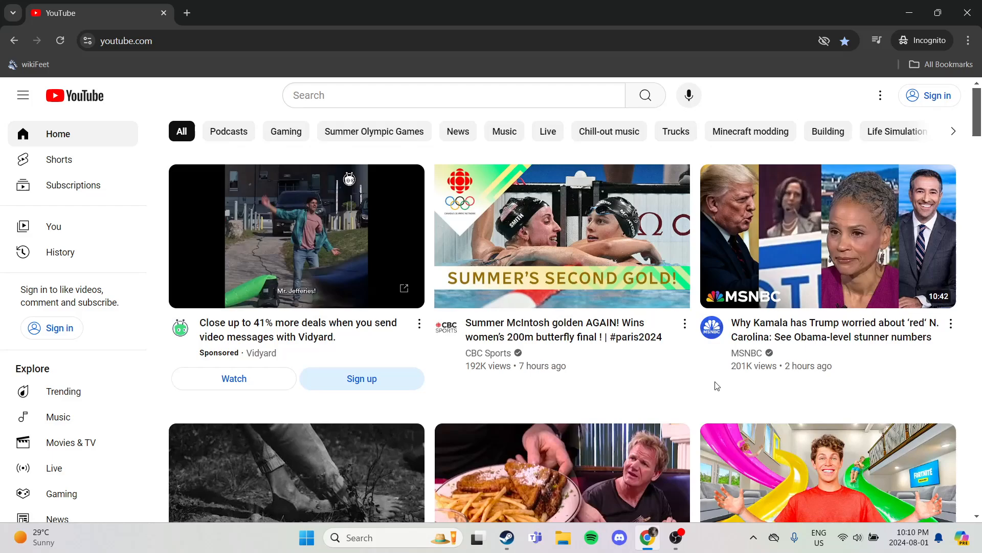
pyautogui.scroll(-3)
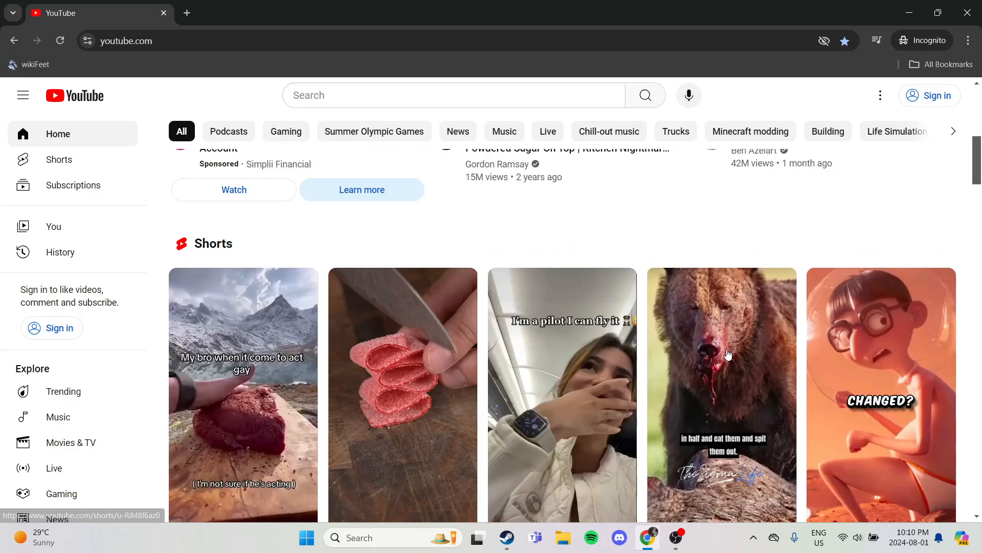
pyautogui.scroll(-3)
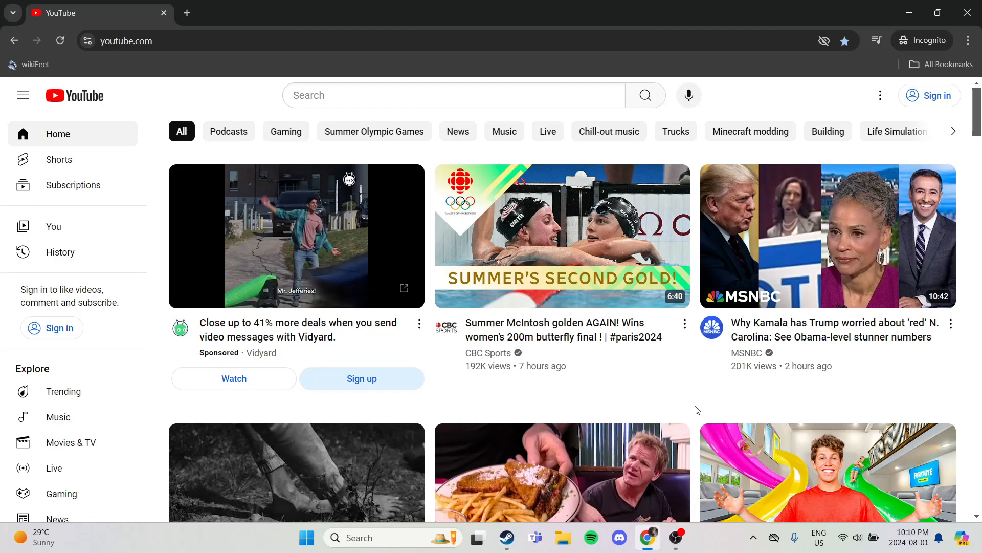
pyautogui.moveTo(933, 365)
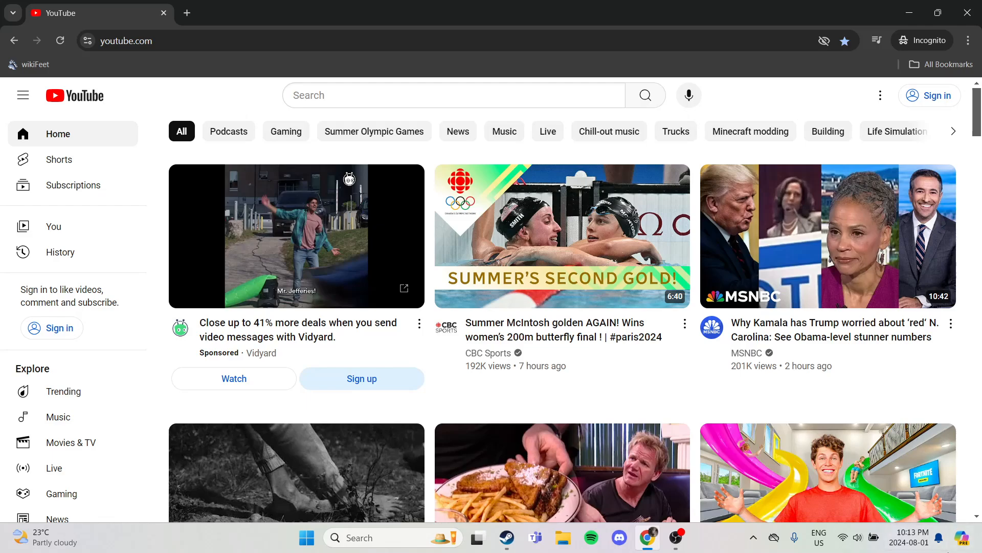
pyautogui.scroll(-3)
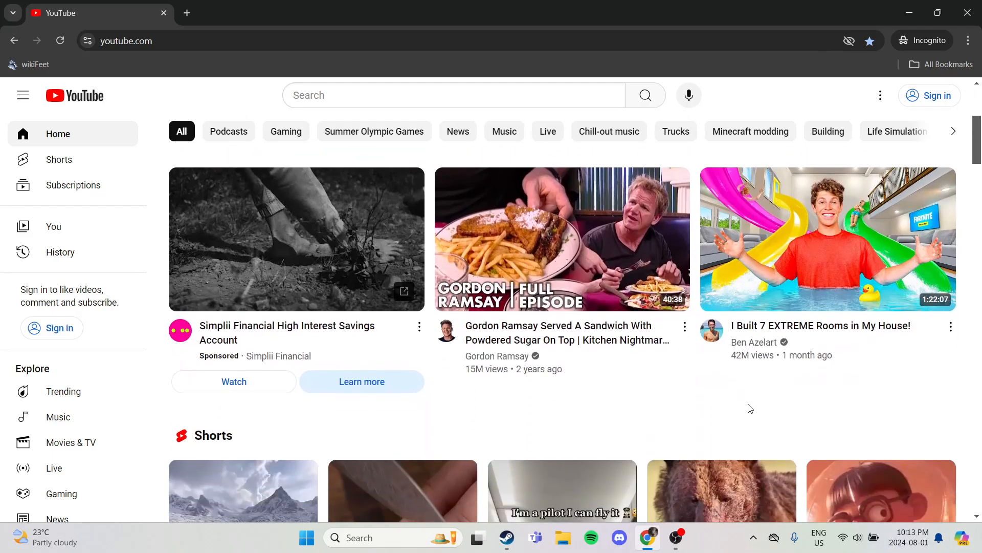
pyautogui.scroll(-3)
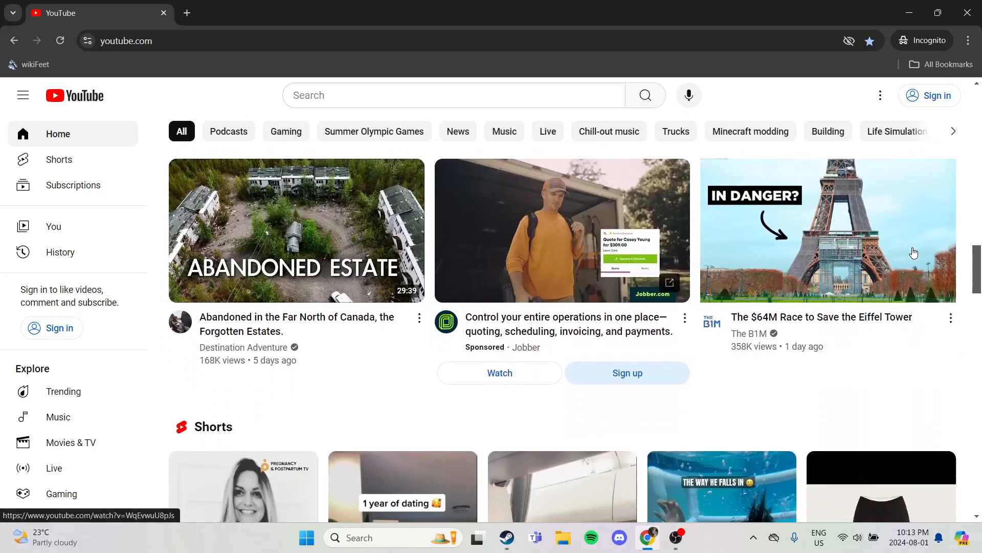
pyautogui.scroll(-3)
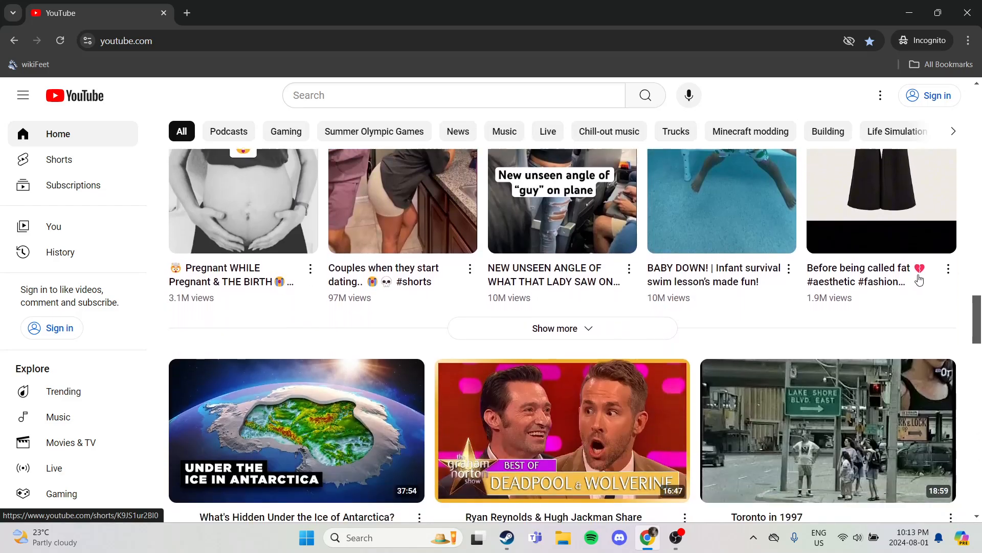
pyautogui.scroll(-3)
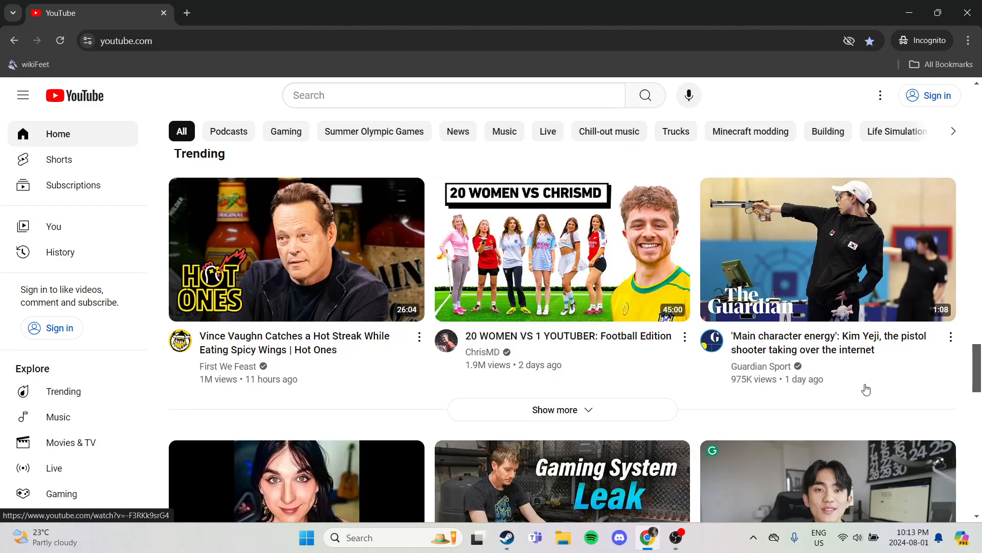
pyautogui.scroll(-3)
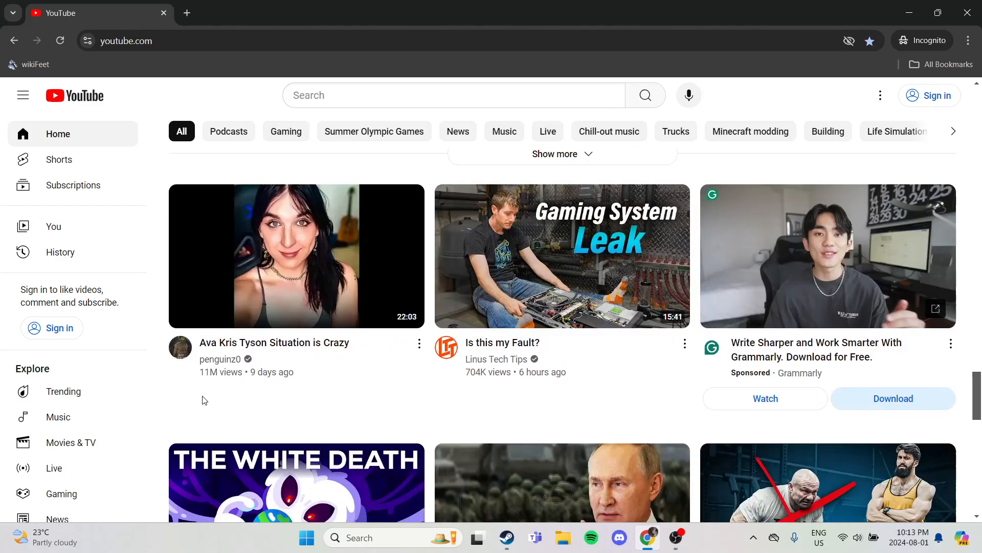
pyautogui.scroll(-3)
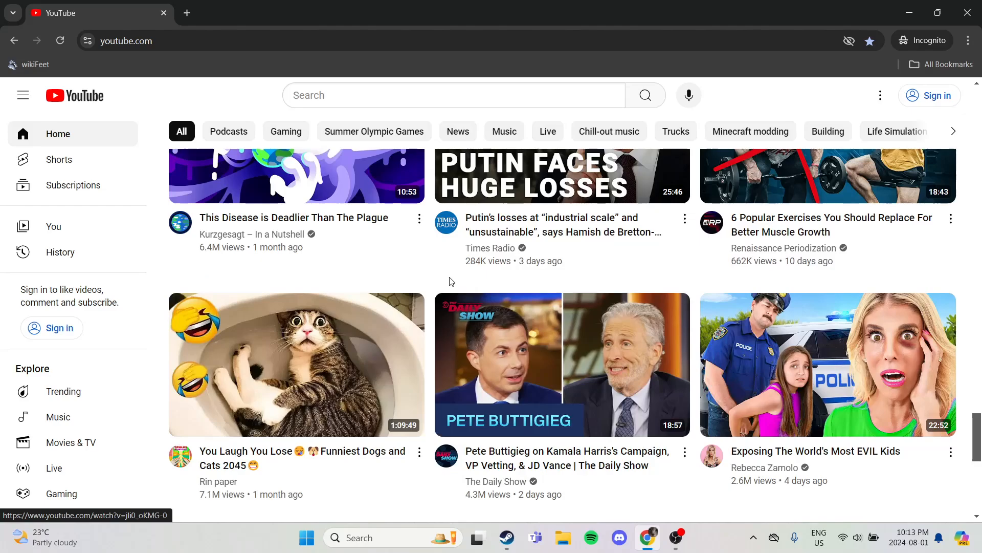
pyautogui.scroll(-3)
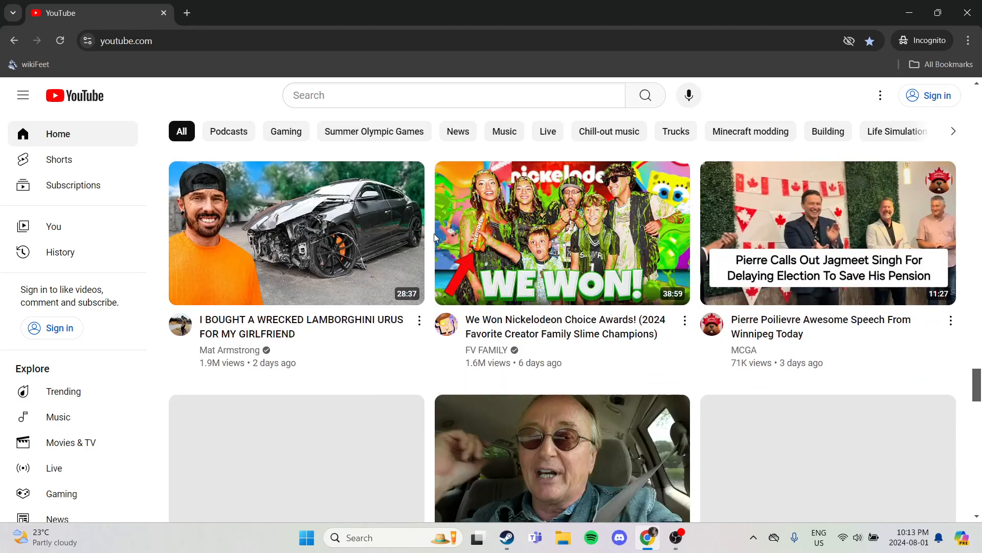
pyautogui.scroll(-3)
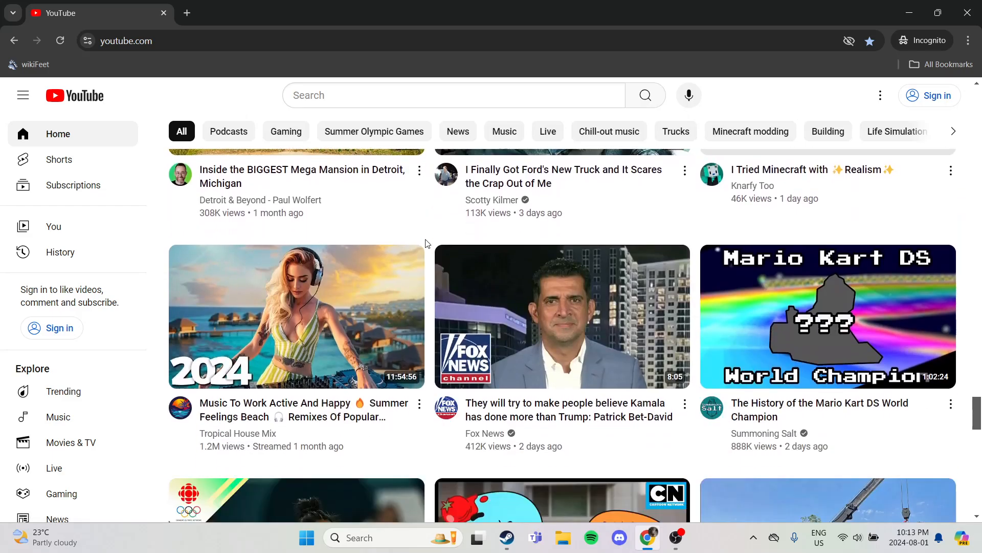
# Step: Reload the YouTube home page to get a fresh set of recommendations
pyautogui.click(60, 41)
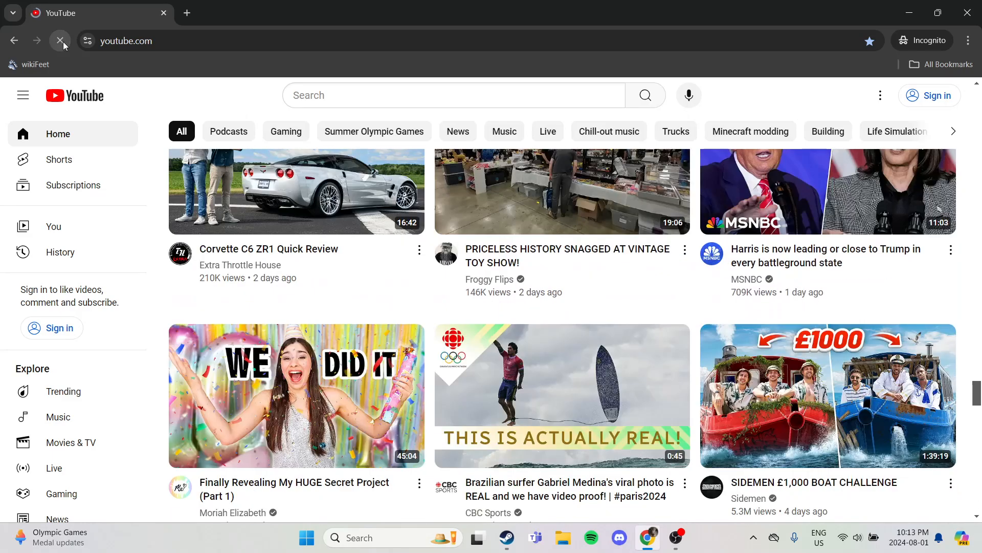
pyautogui.click(61, 41)
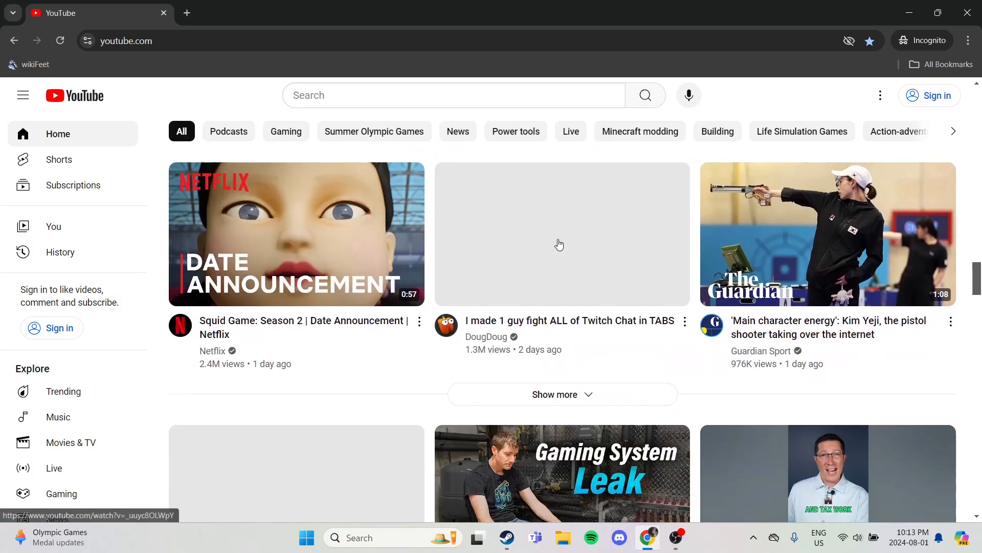
pyautogui.moveTo(559, 244)
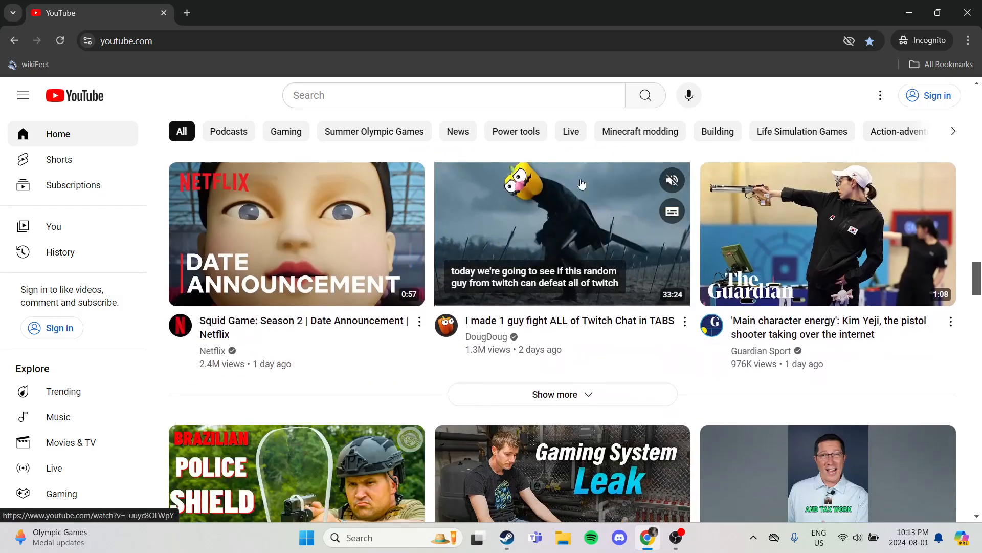
# Step: Open DougDoug's 'I made 1 guy fight ALL of Twitch Chat in TABS' video and skim down its page
pyautogui.click(561, 234)
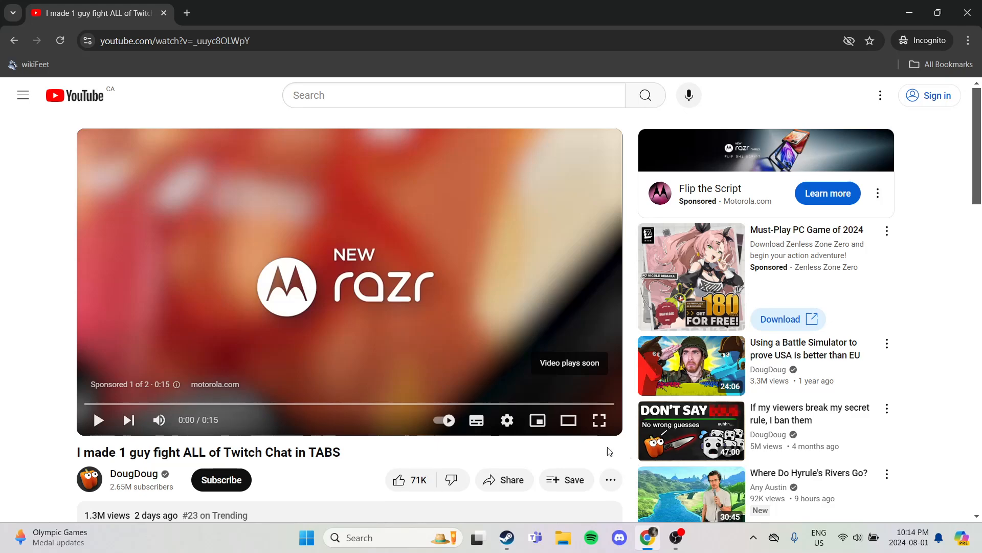
pyautogui.scroll(-3)
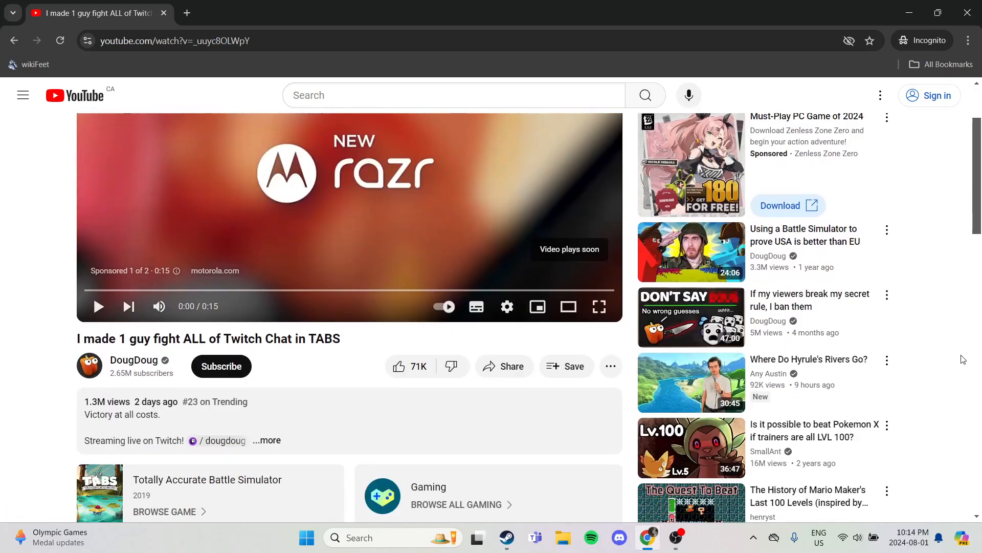
pyautogui.scroll(-3)
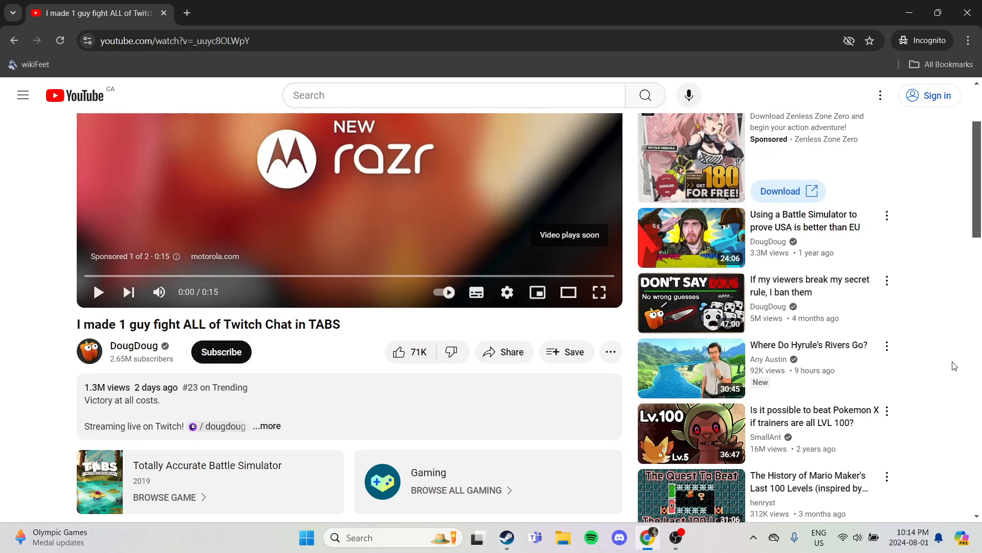
pyautogui.scroll(-3)
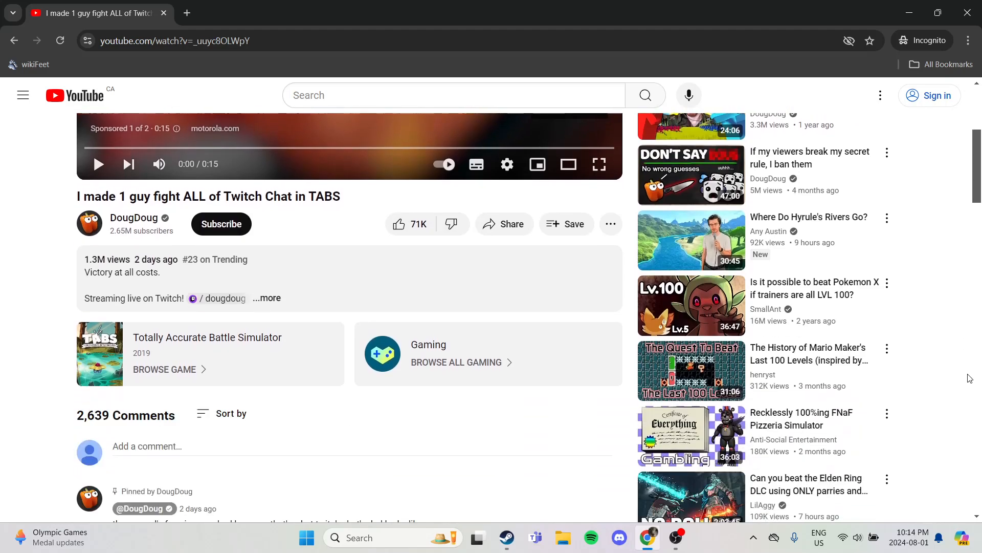
pyautogui.scroll(-3)
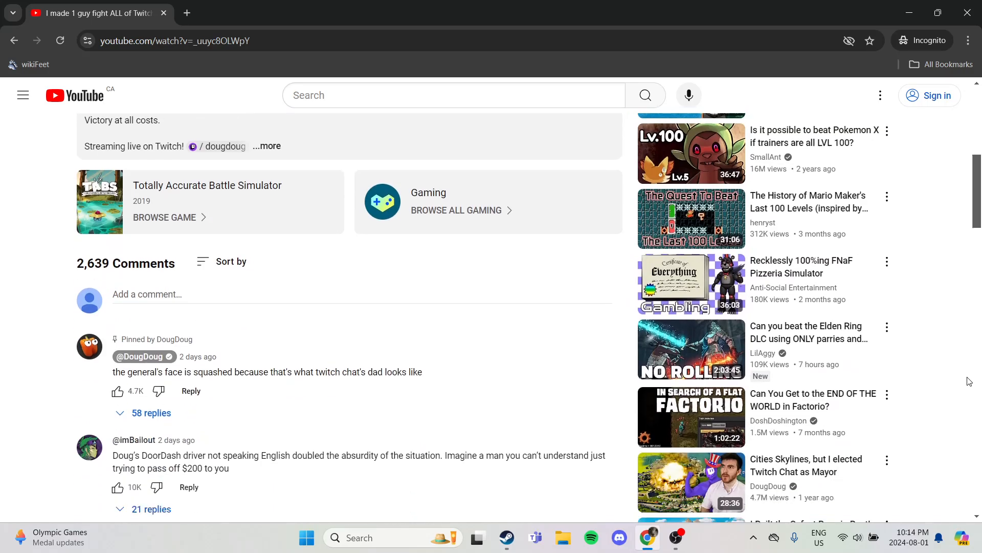
pyautogui.scroll(-3)
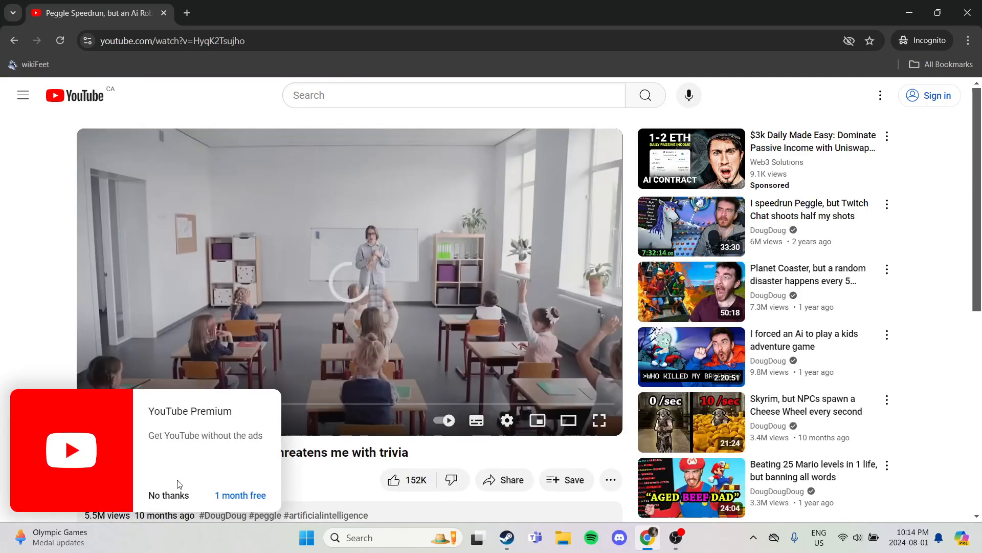
# Step: Dismiss the Premium offer and open the 'Beating 25 Mario levels in 1 life' recommendation
pyautogui.click(167, 495)
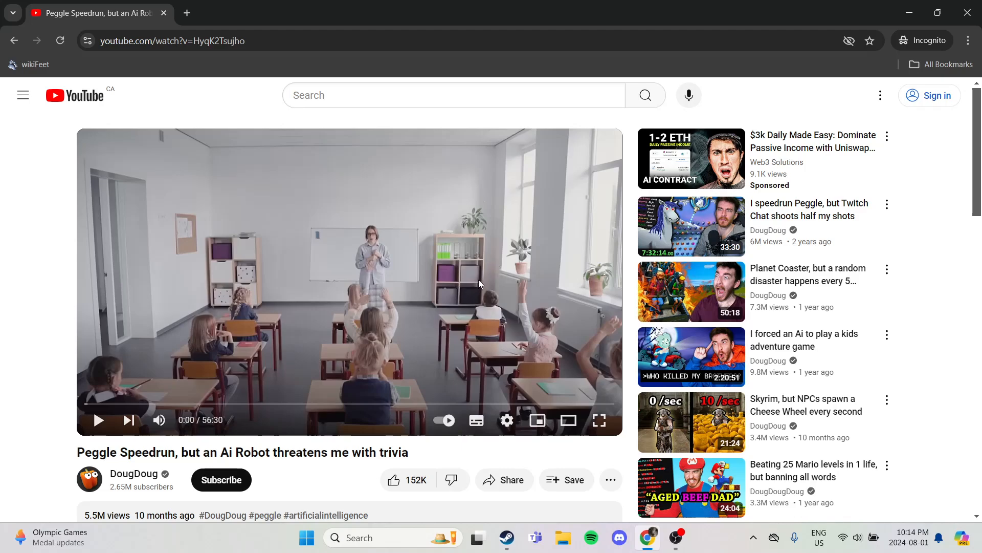
pyautogui.scroll(-3)
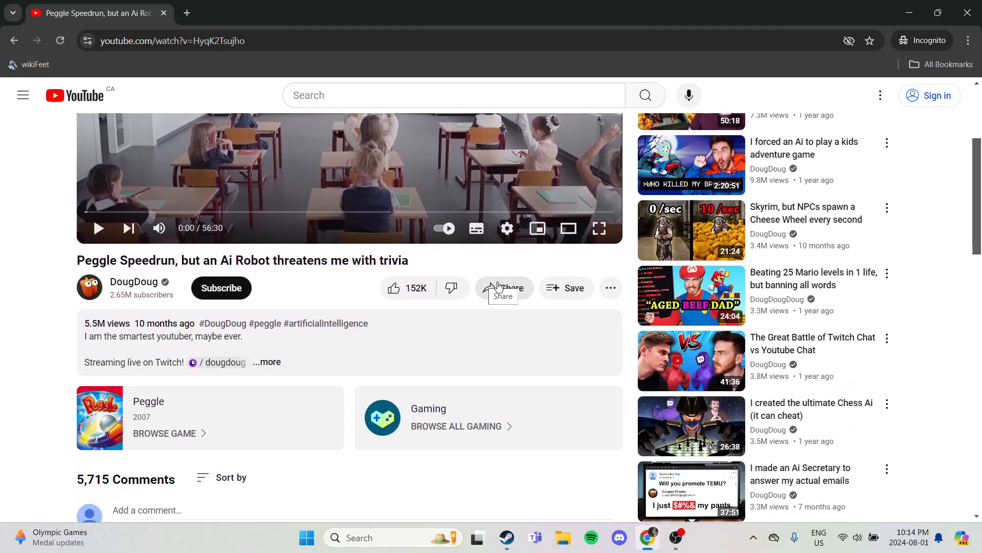
pyautogui.click(691, 174)
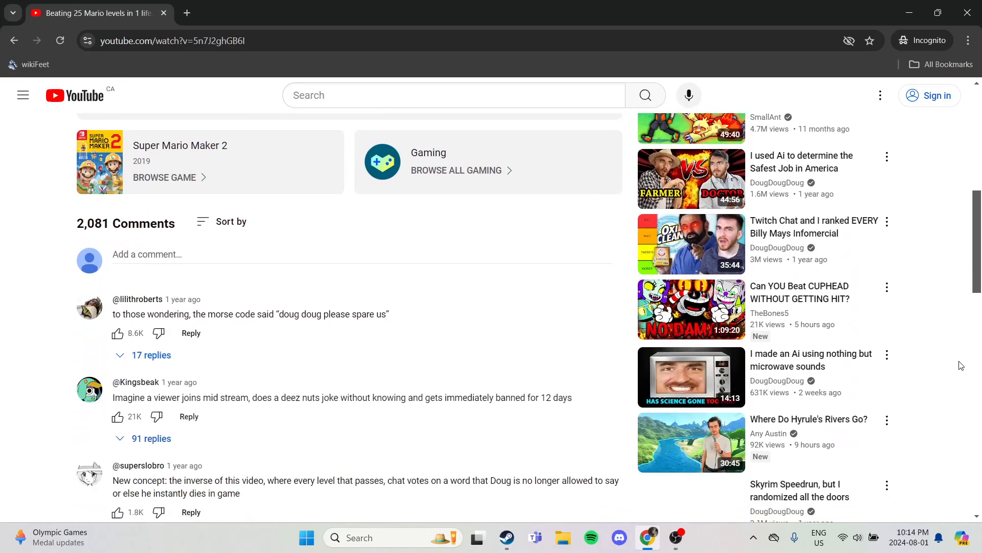
# Step: Skim down the Mario video page into its comments
pyautogui.scroll(-3)
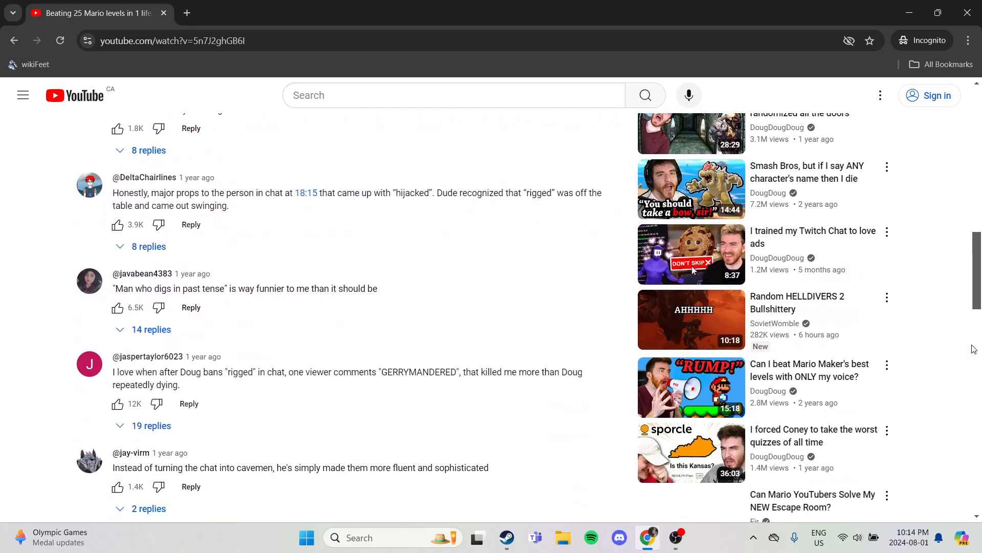
pyautogui.scroll(-3)
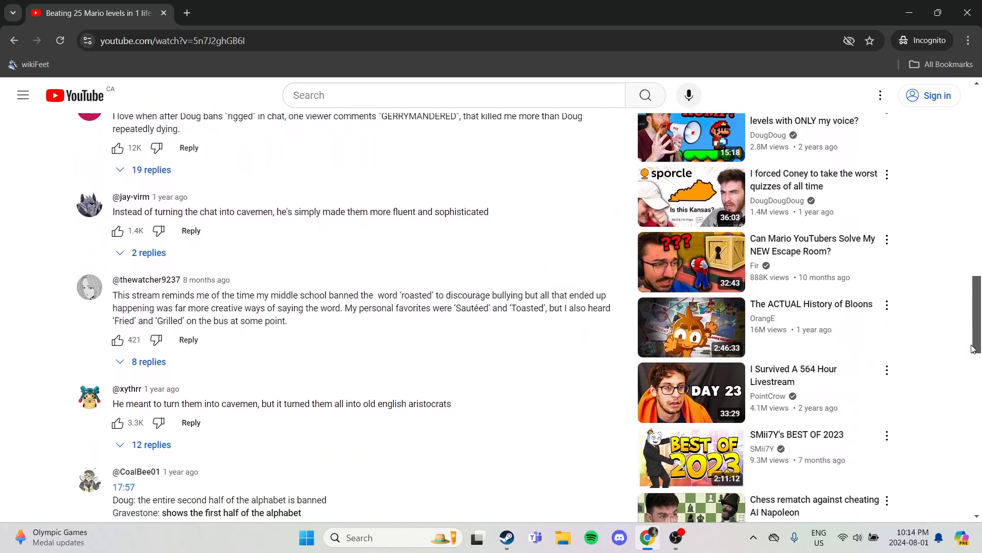
pyautogui.scroll(-3)
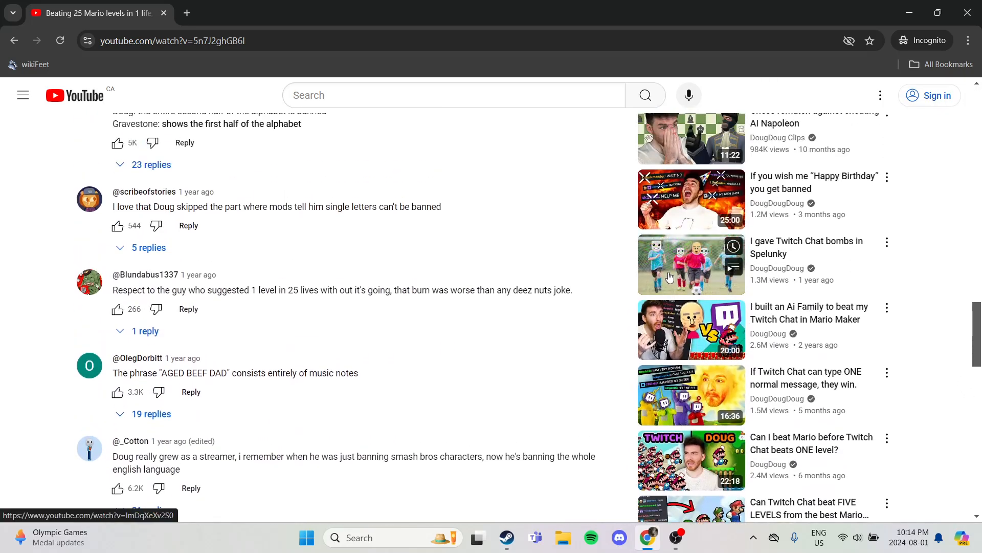
# Step: Open 'I gave Twitch Chat bombs in Spelunky', then 'DougDoug's delirious quest for the Cosmic Ocean' from its sidebar
pyautogui.click(691, 264)
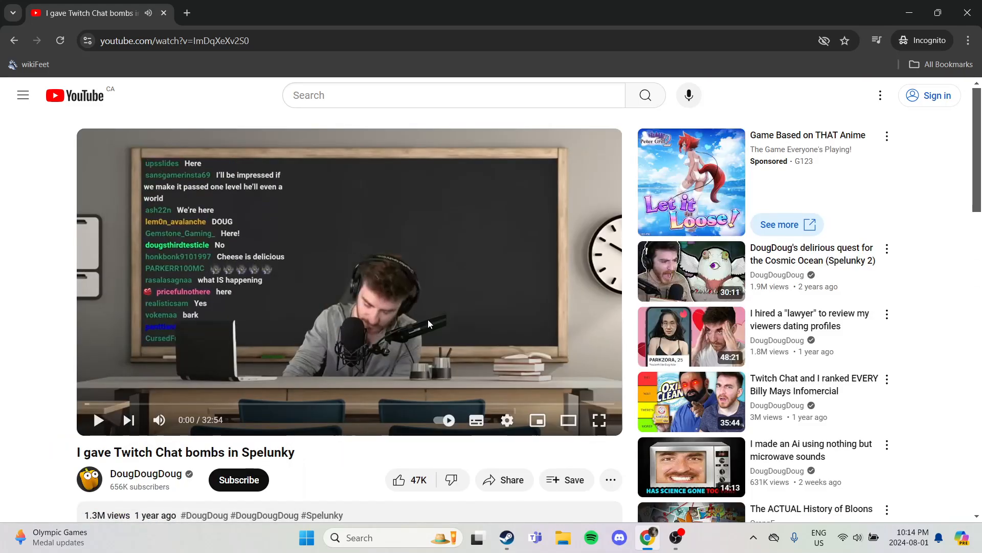
pyautogui.scroll(-3)
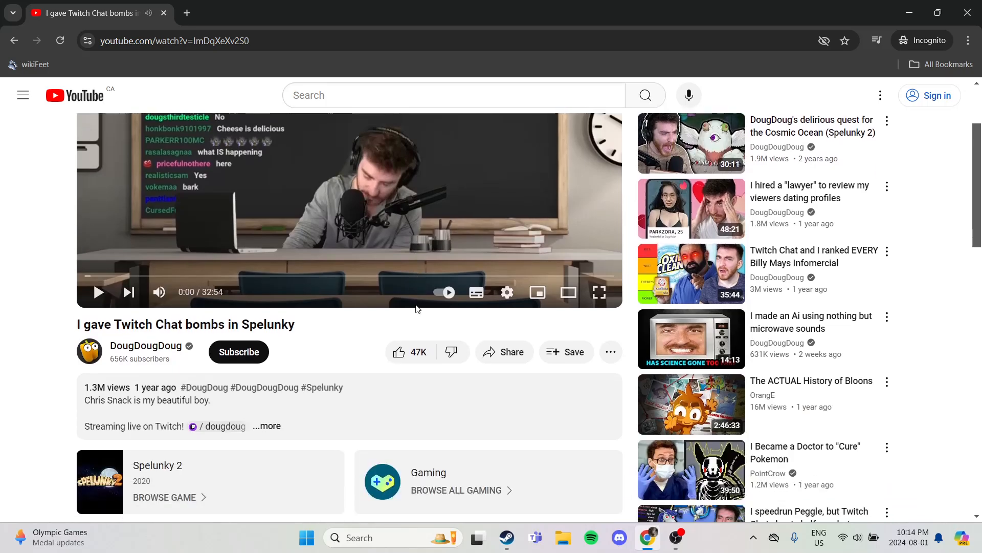
pyautogui.click(691, 144)
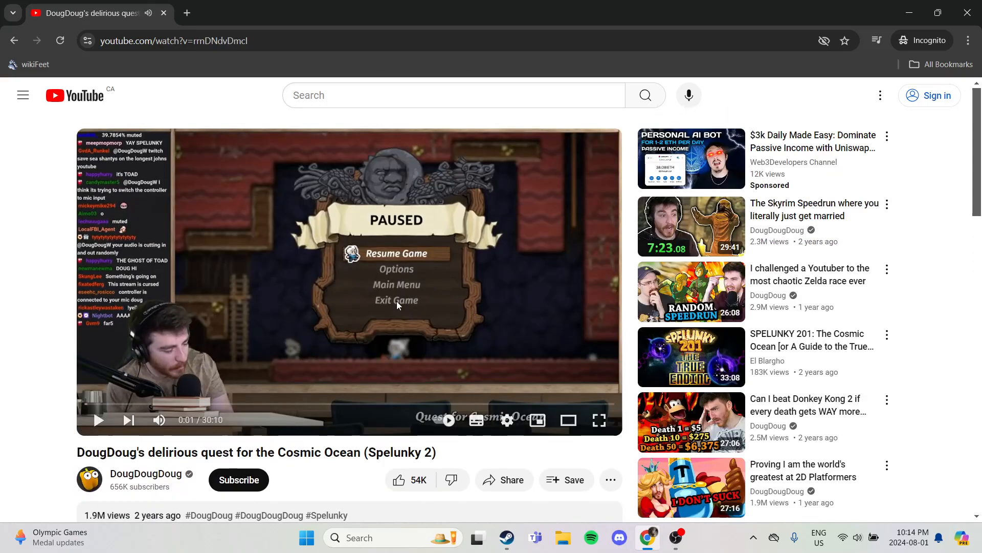
pyautogui.moveTo(891, 324)
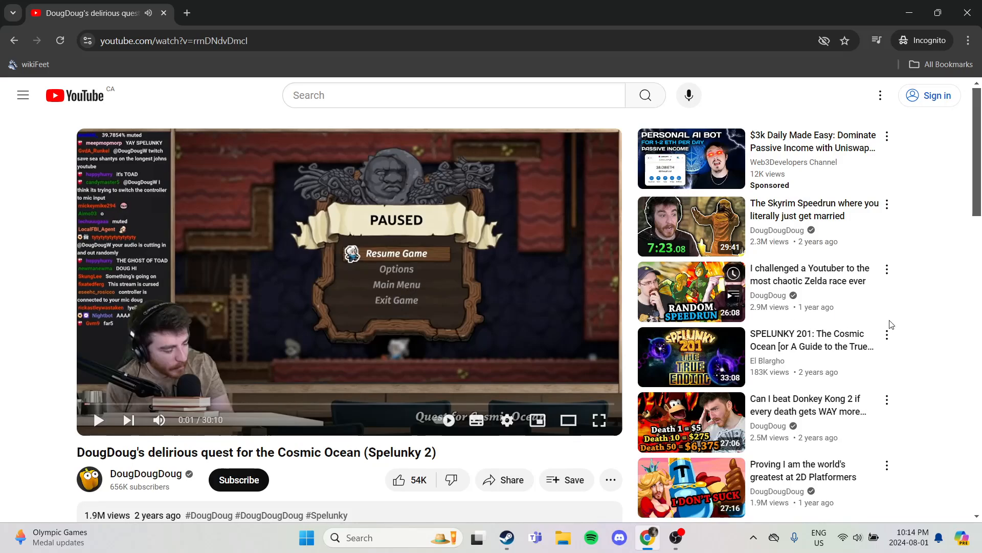
# Step: Reopen the Cosmic Ocean quest video and move on to 'How to get to Cosmic Ocean on Every Run - Spelunky 2'
pyautogui.scroll(-3)
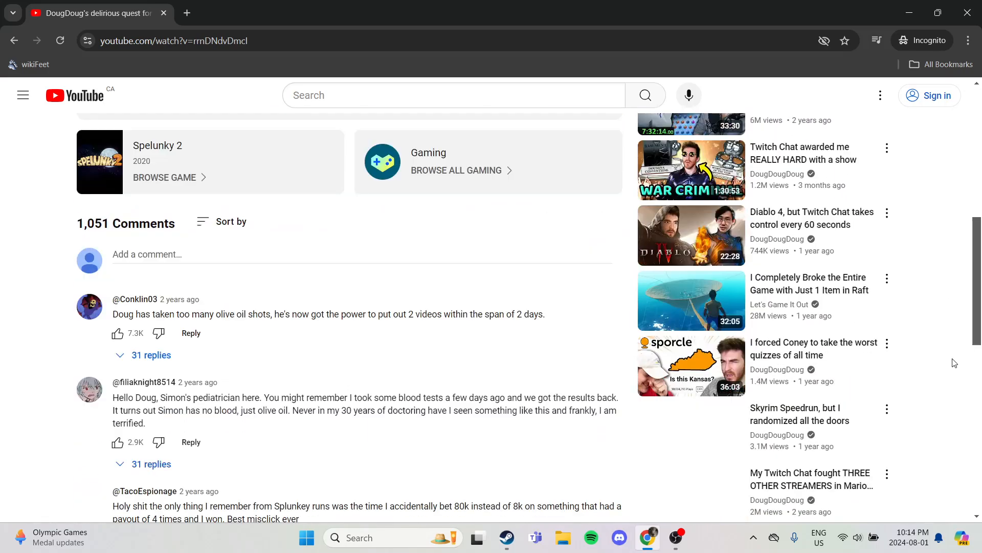
pyautogui.scroll(-3)
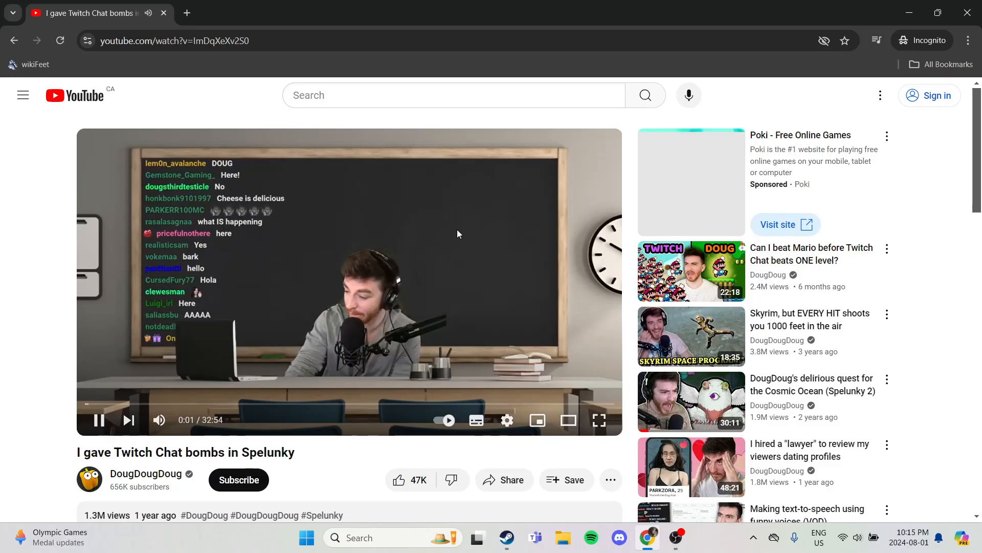
pyautogui.scroll(-3)
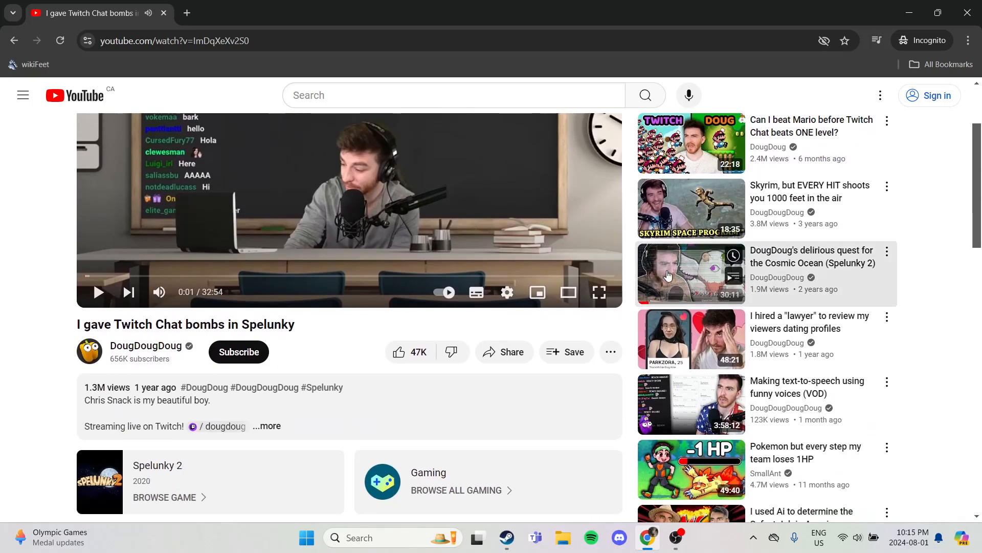
pyautogui.click(690, 273)
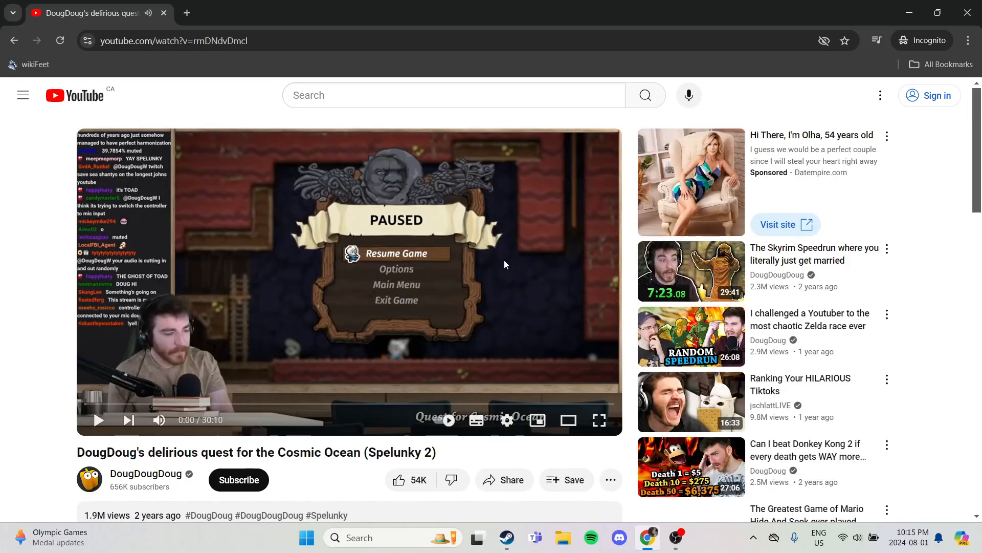
pyautogui.scroll(-3)
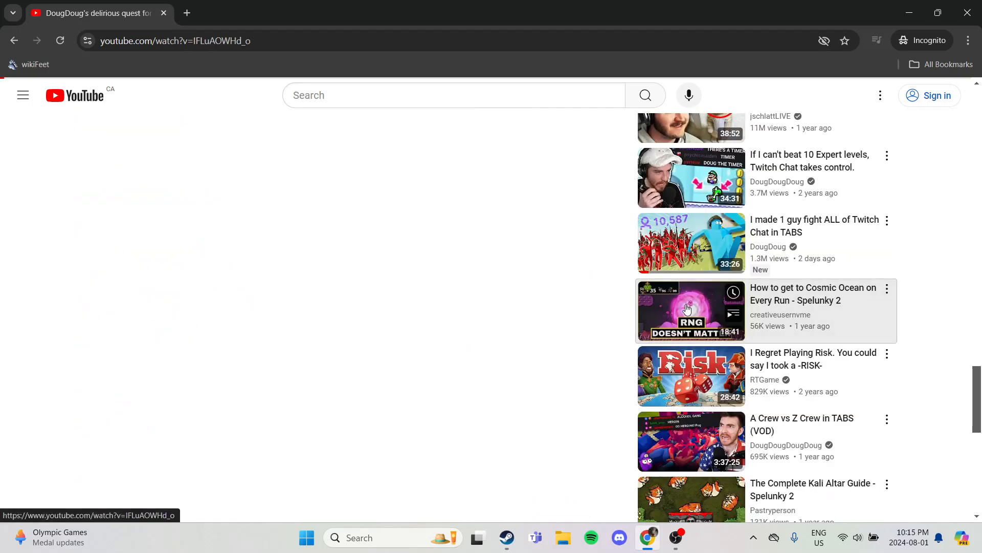
pyautogui.click(691, 310)
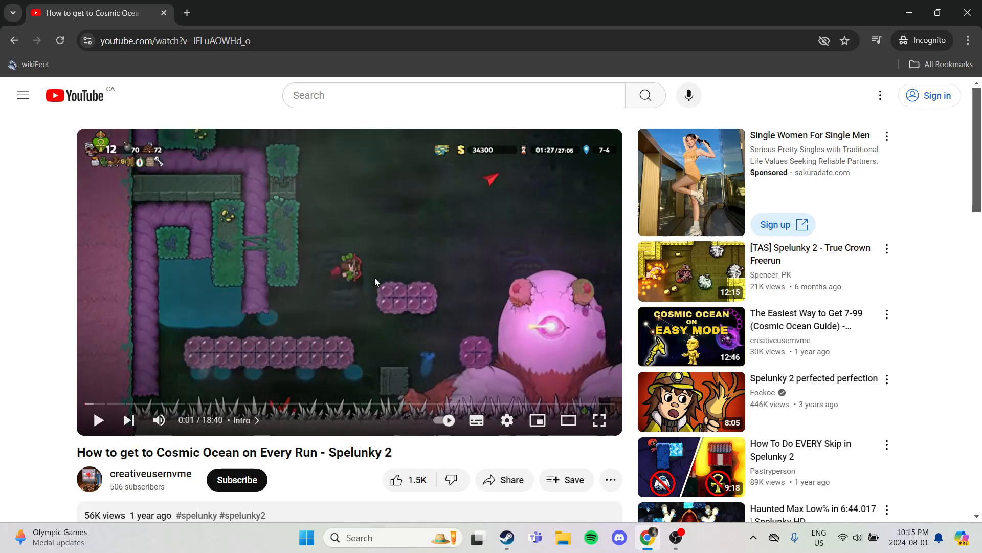
pyautogui.scroll(-3)
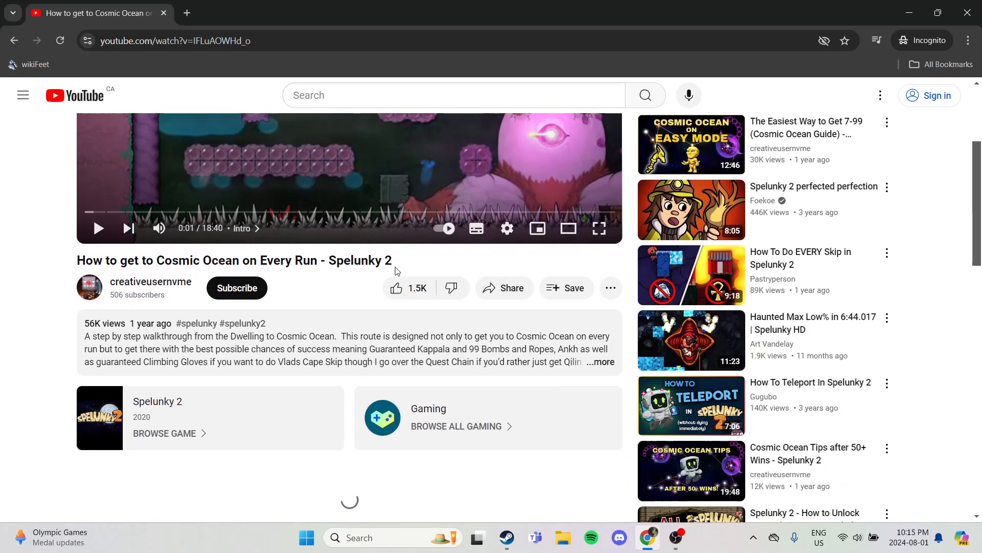
pyautogui.scroll(-3)
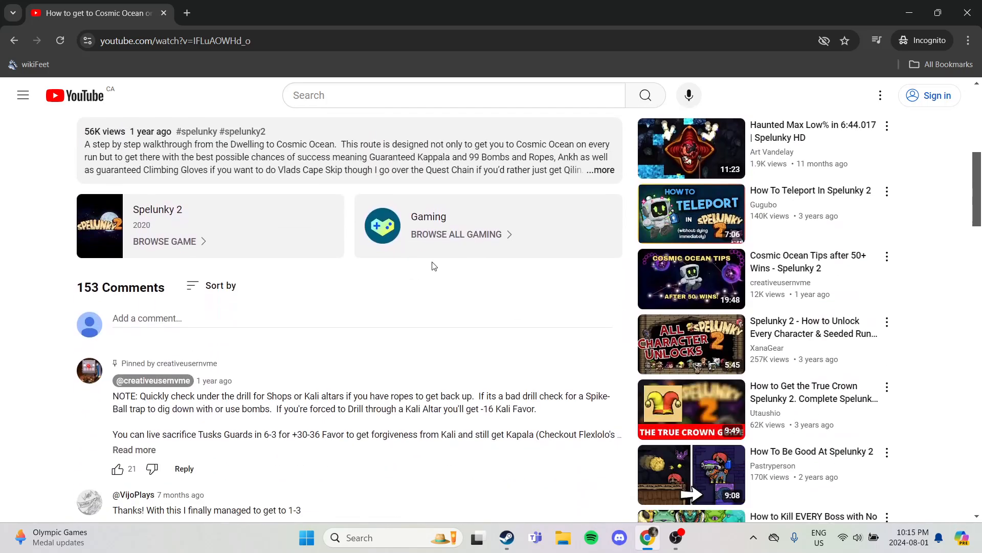
pyautogui.scroll(-3)
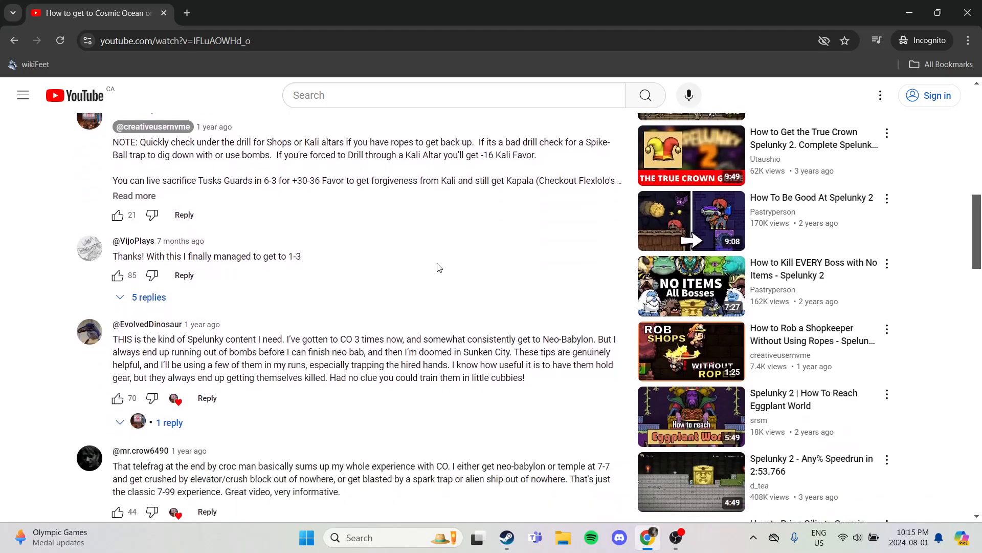
pyautogui.scroll(-3)
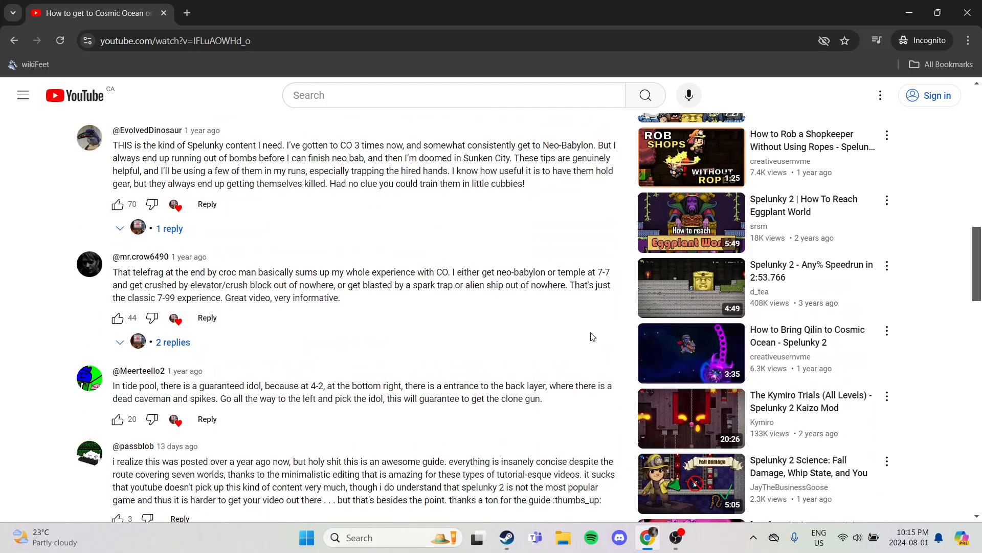
pyautogui.scroll(-3)
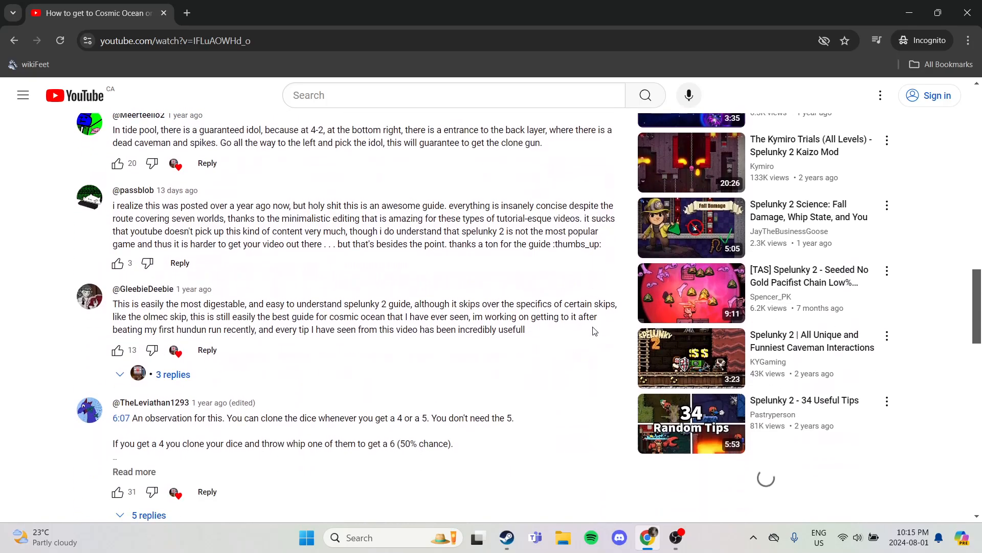
pyautogui.scroll(-3)
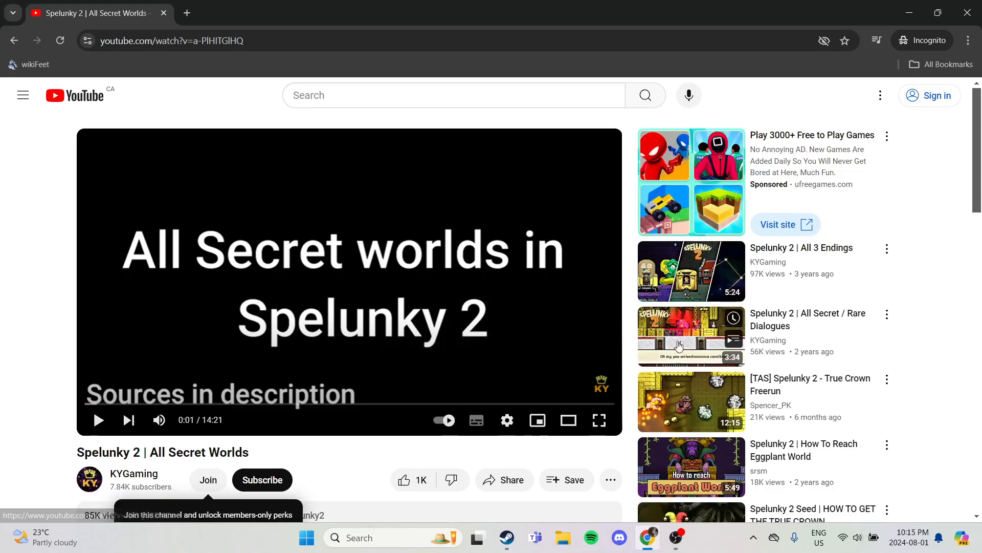
# Step: Scroll down the watch page sidebar toward the 'Spelunky 1's Temple + Ending RECREATED' recommendation
pyautogui.scroll(-3)
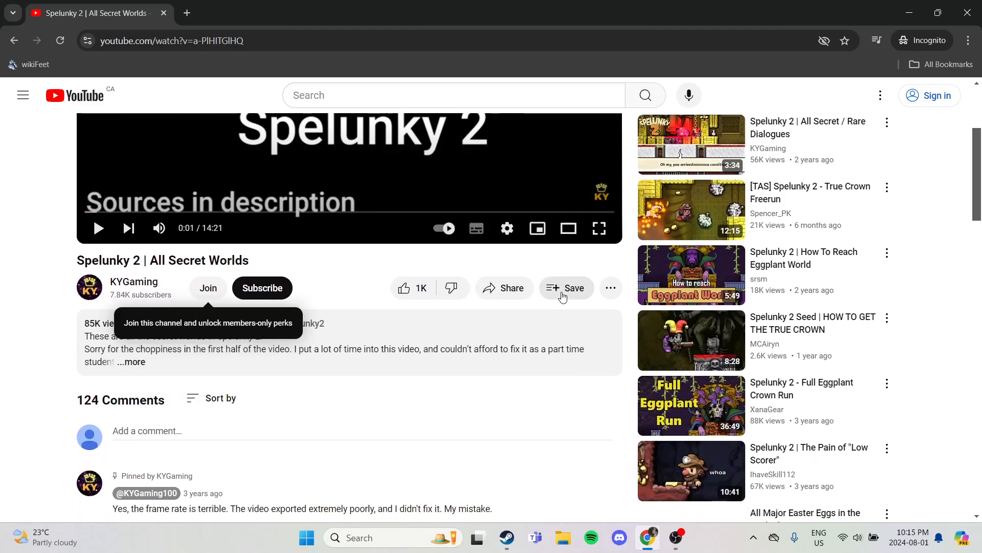
pyautogui.scroll(-3)
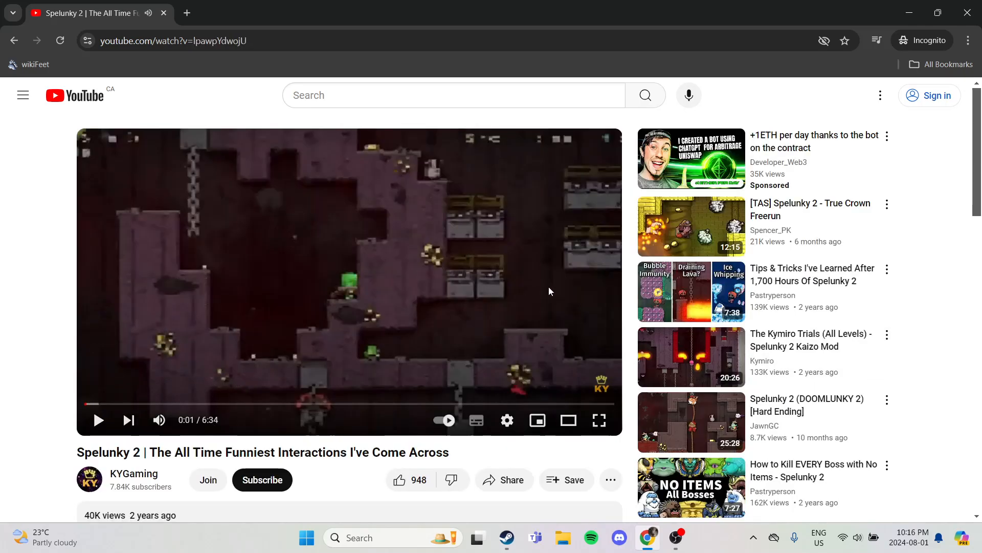
pyautogui.moveTo(611, 263)
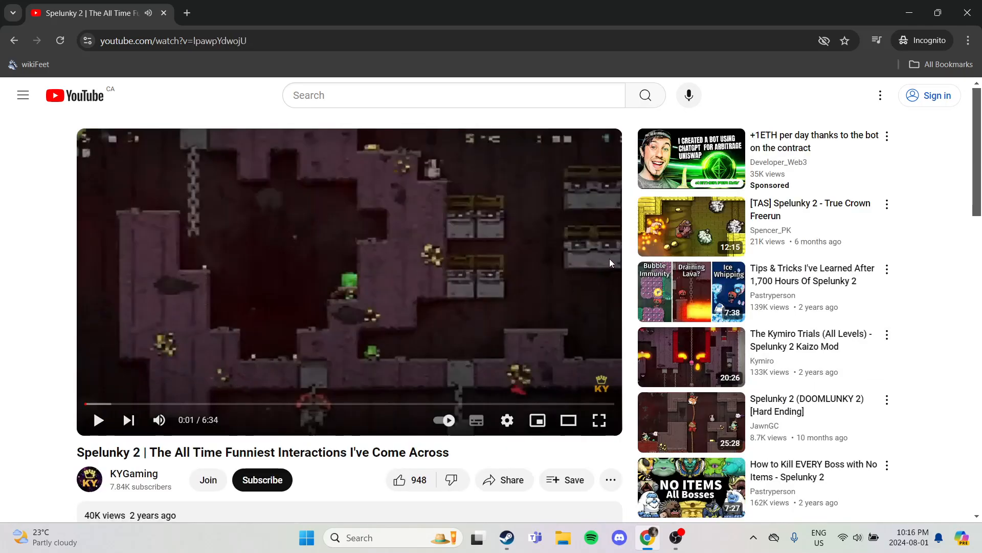
pyautogui.scroll(-3)
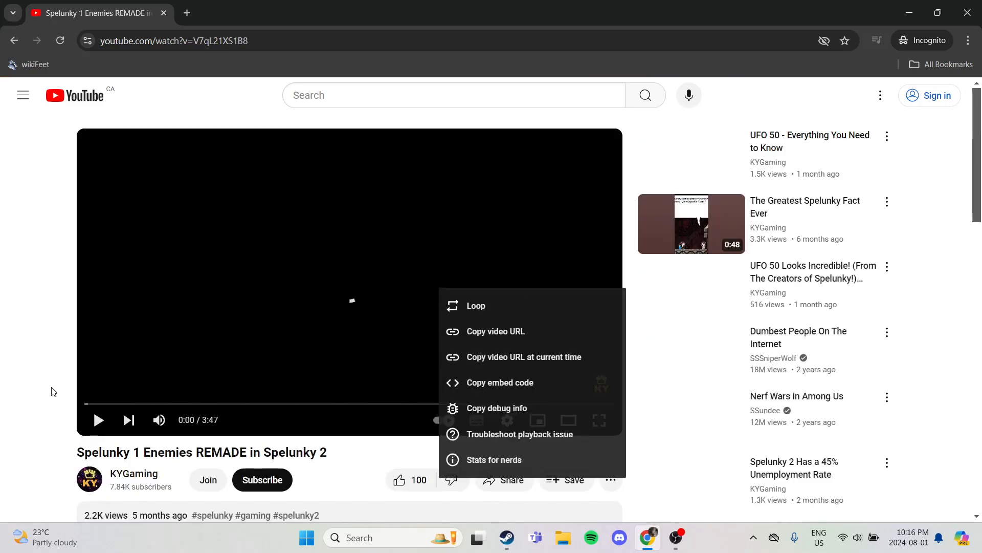
pyautogui.scroll(-3)
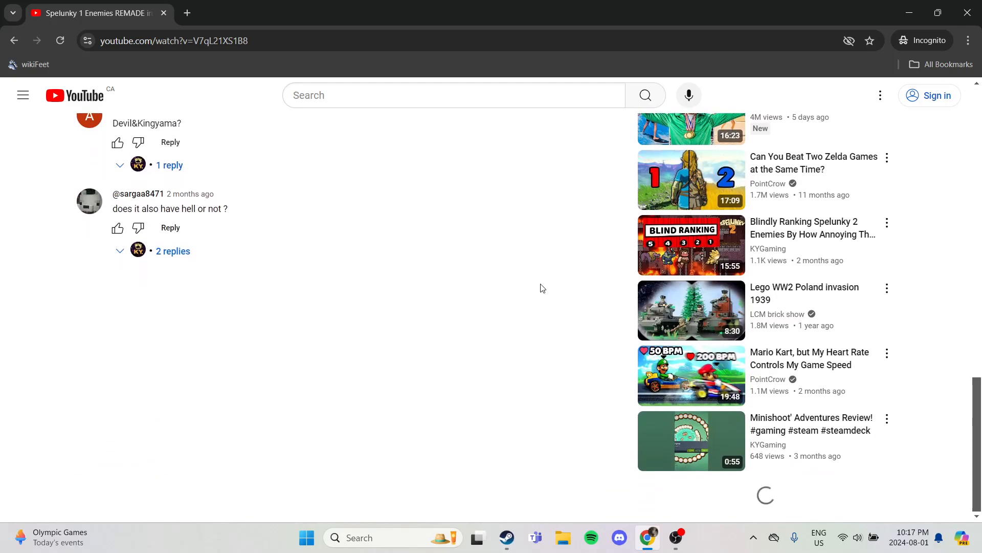
pyautogui.scroll(-3)
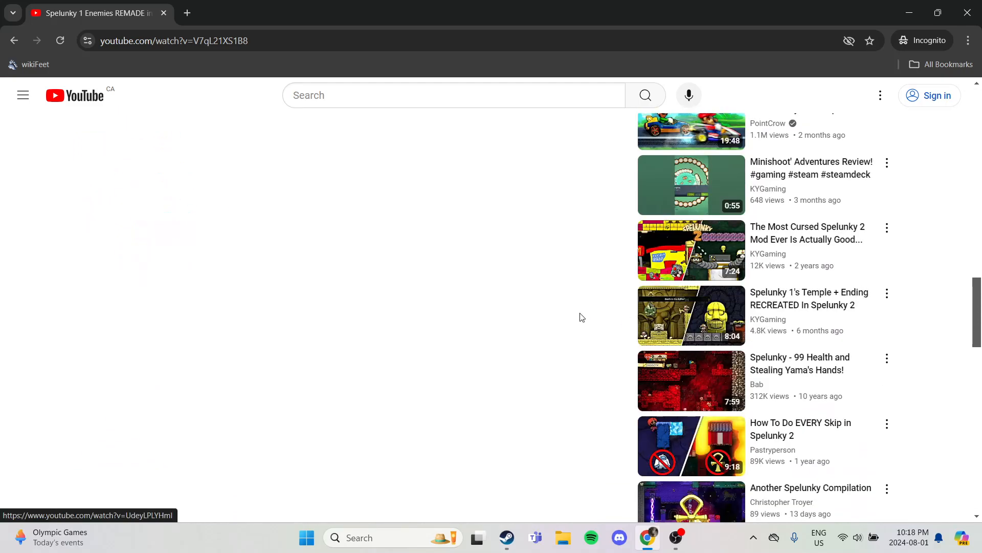
pyautogui.scroll(-3)
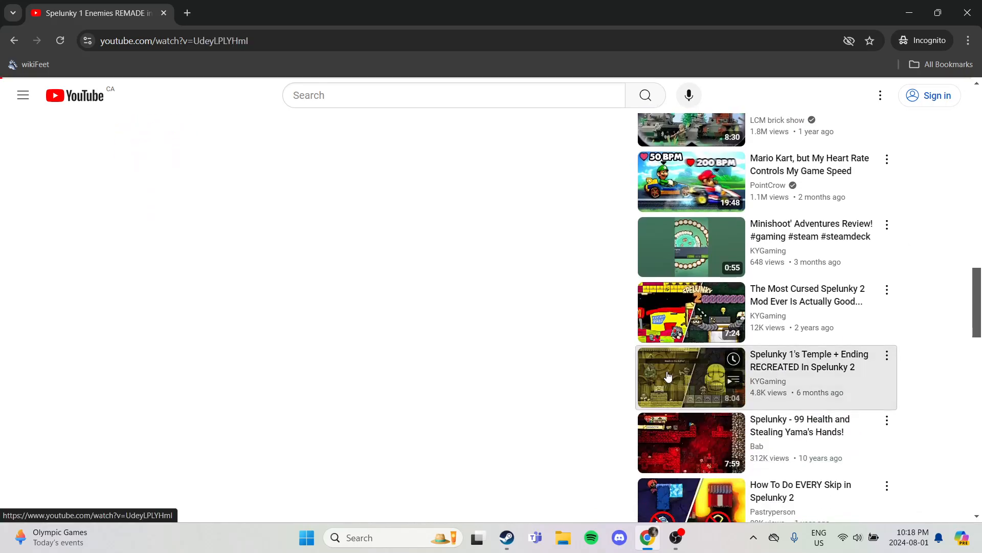
# Step: Open the 'Spelunky 1's Temple + Ending RECREATED In Spelunky 2' video, pause the sponsored clip and skim its page
pyautogui.click(691, 376)
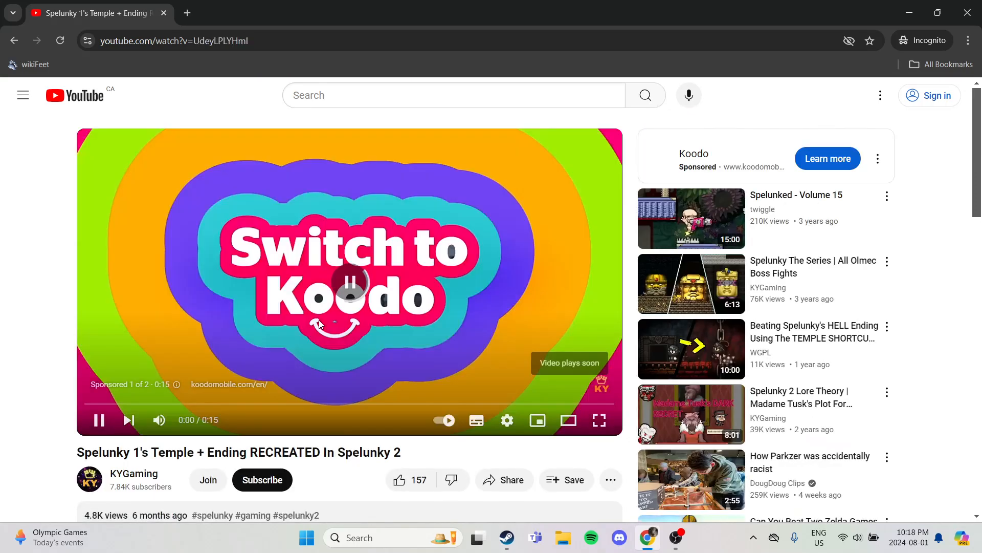
pyautogui.click(98, 419)
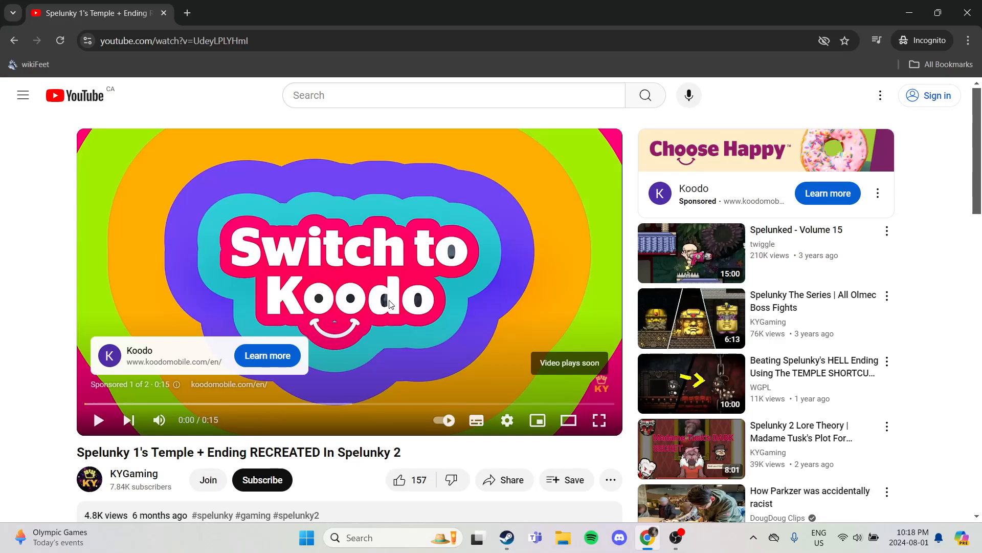
pyautogui.scroll(-3)
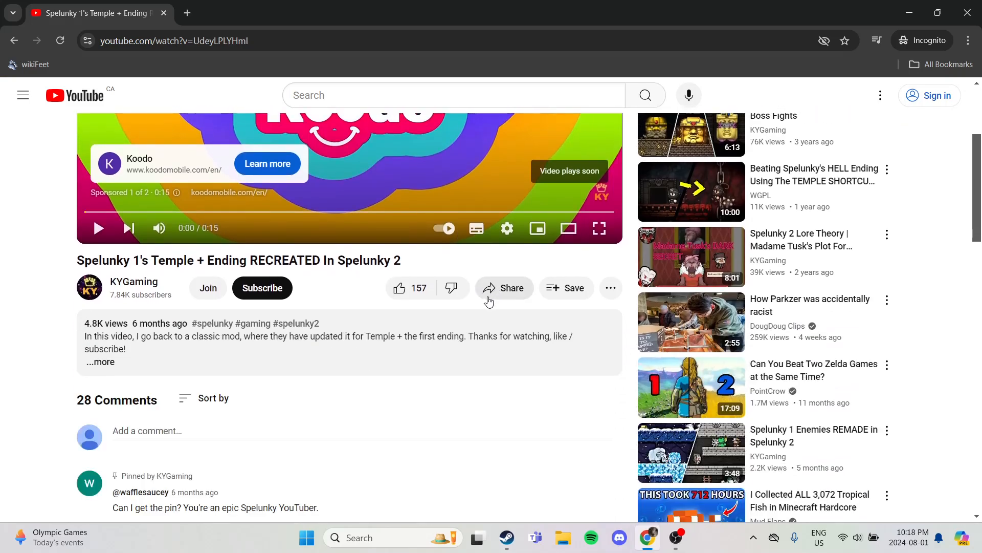
pyautogui.scroll(-3)
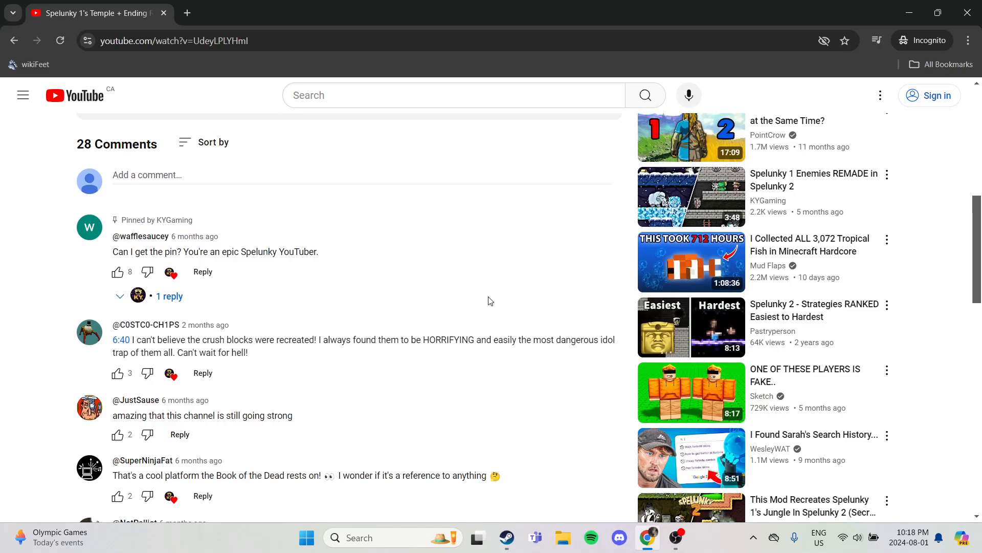
pyautogui.scroll(-3)
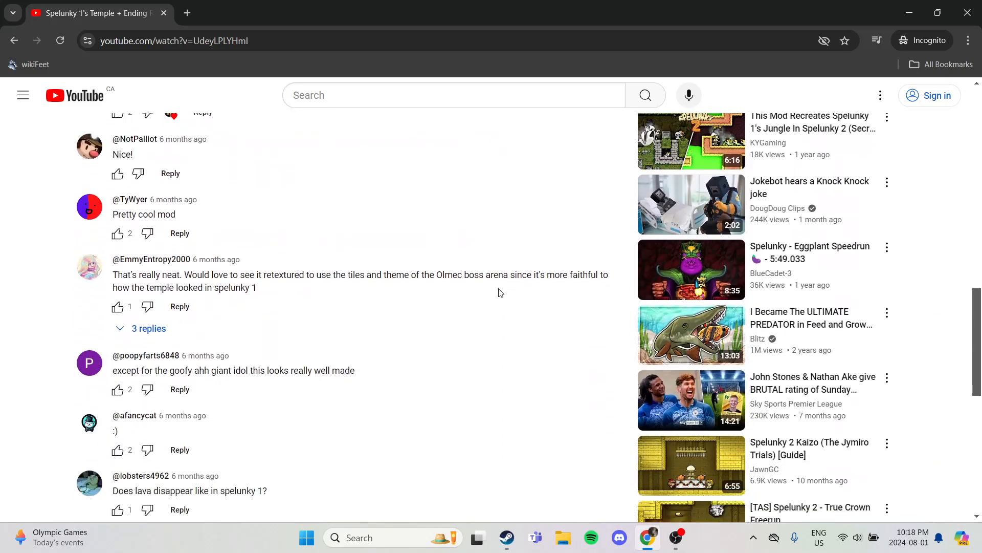
pyautogui.scroll(-3)
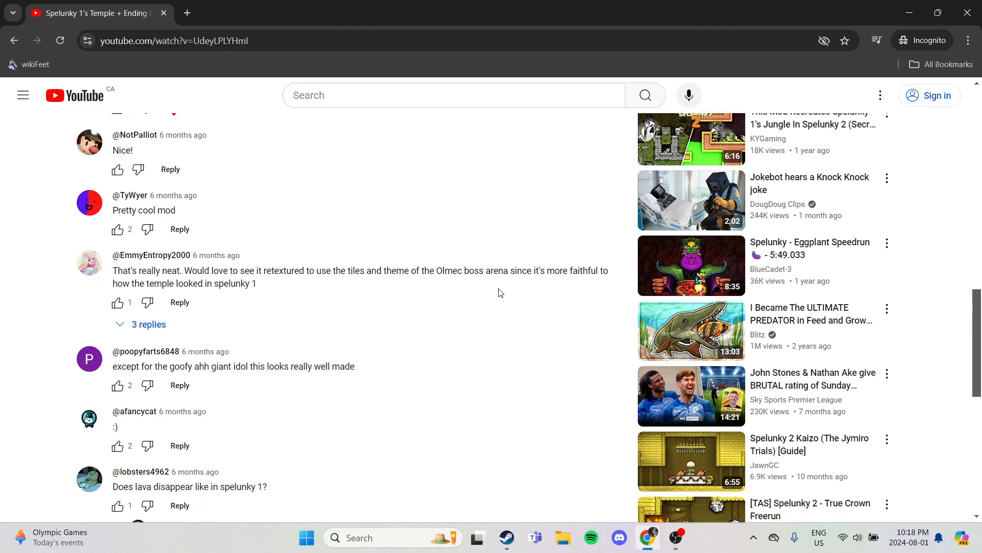
pyautogui.scroll(-3)
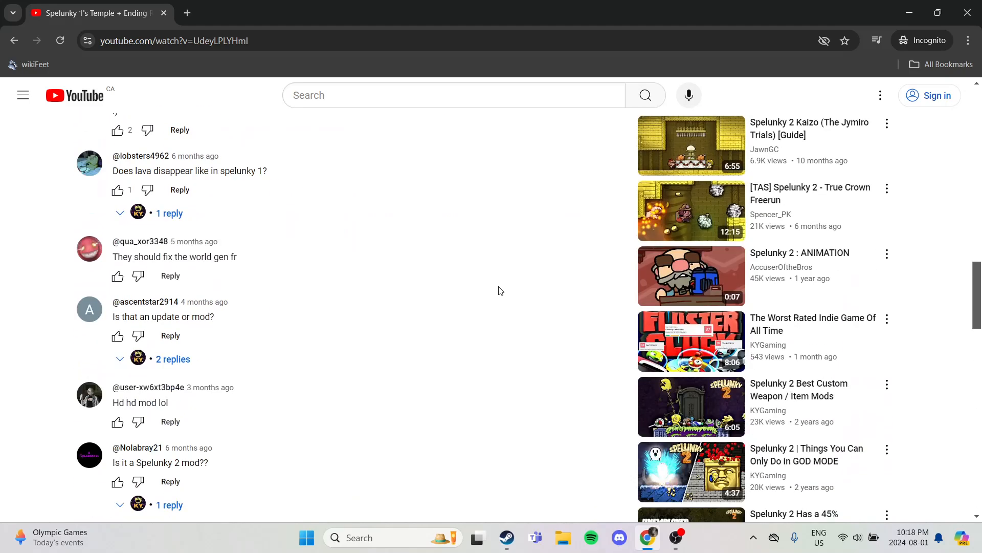
pyautogui.moveTo(497, 288)
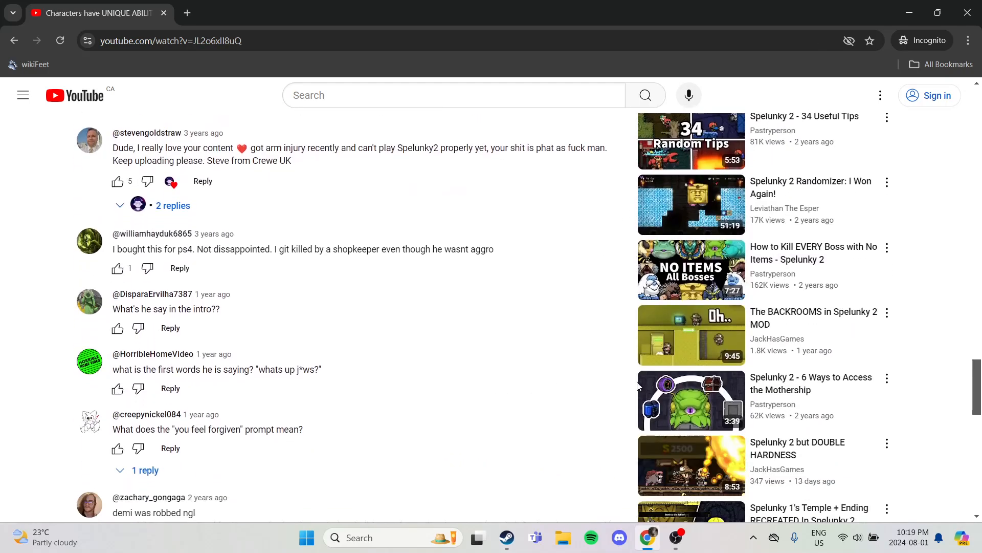
pyautogui.scroll(-3)
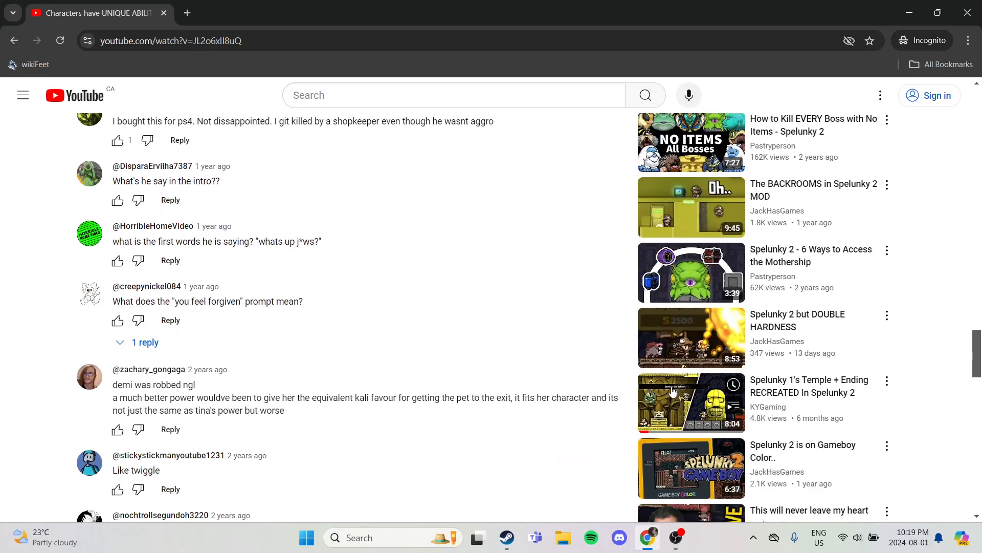
# Step: Move on to the 'This Mod Recreates Spelunky 1's Jungle' recommendation and skim its page
pyautogui.click(691, 402)
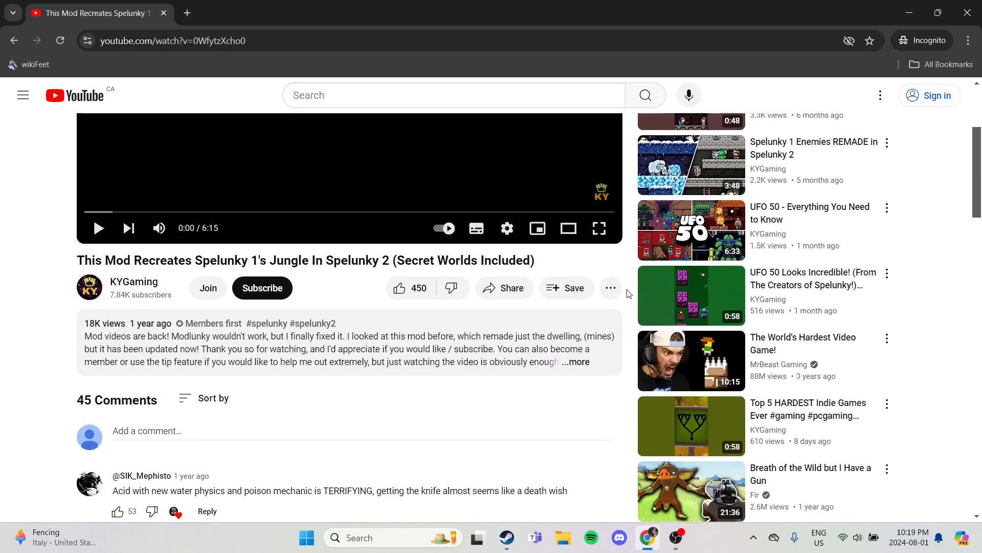
pyautogui.scroll(-3)
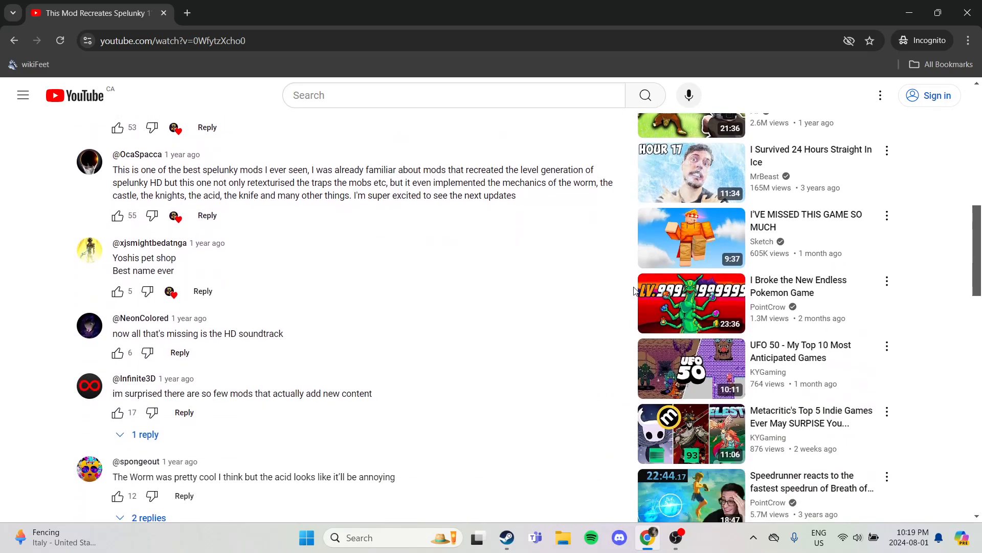
pyautogui.scroll(-3)
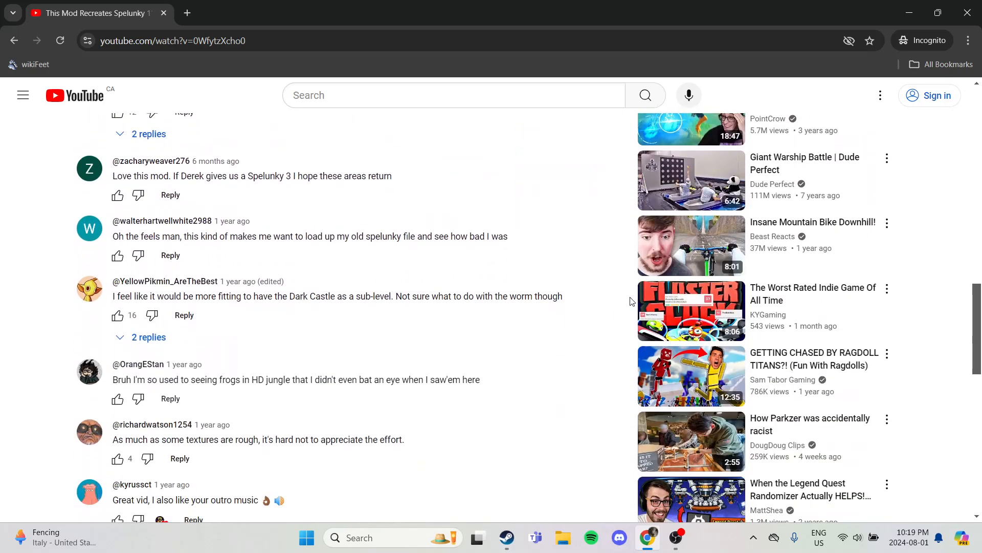
pyautogui.scroll(-3)
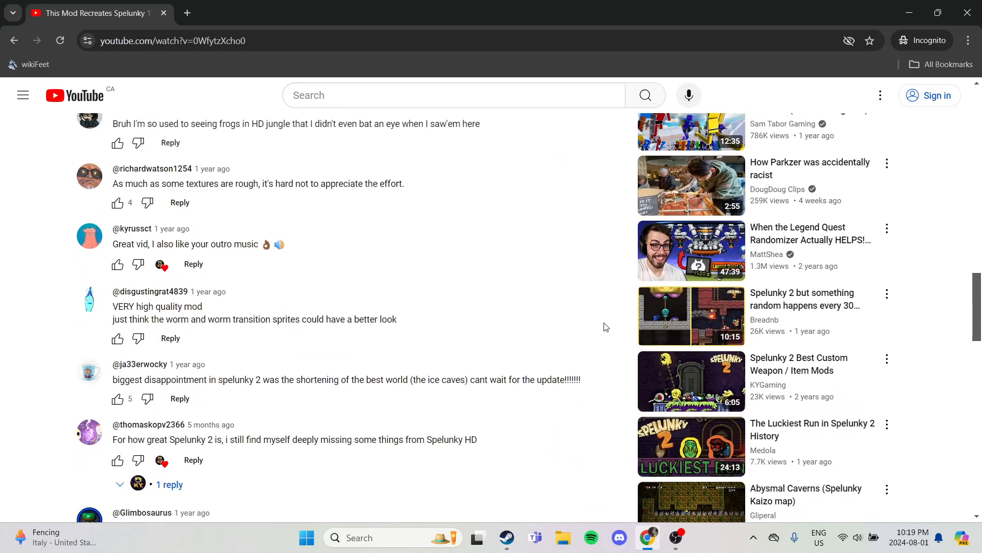
# Step: Open the 'Spelunky 2 Best Custom Weapon / Item Mods' video and scroll through its comments and sidebar
pyautogui.click(691, 380)
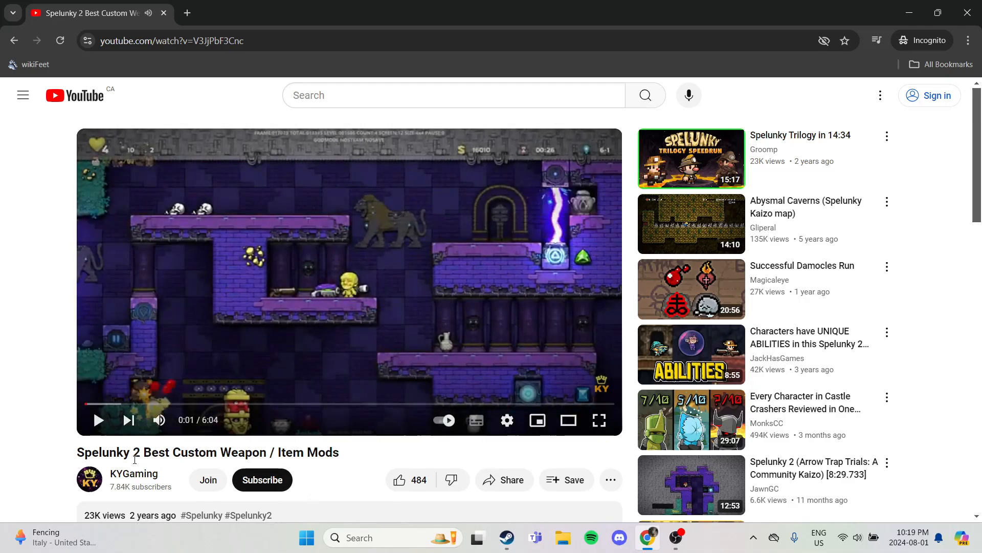
pyautogui.scroll(-3)
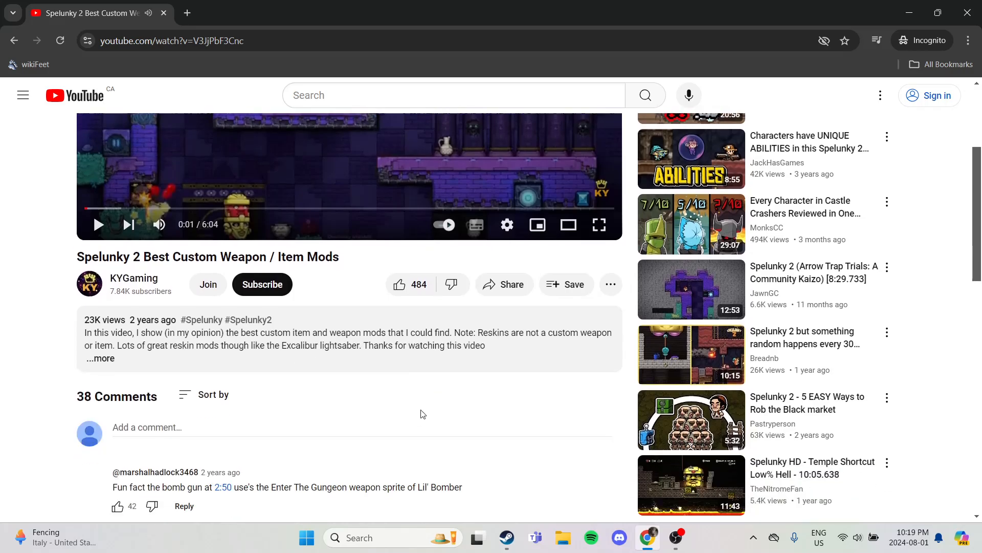
pyautogui.scroll(-3)
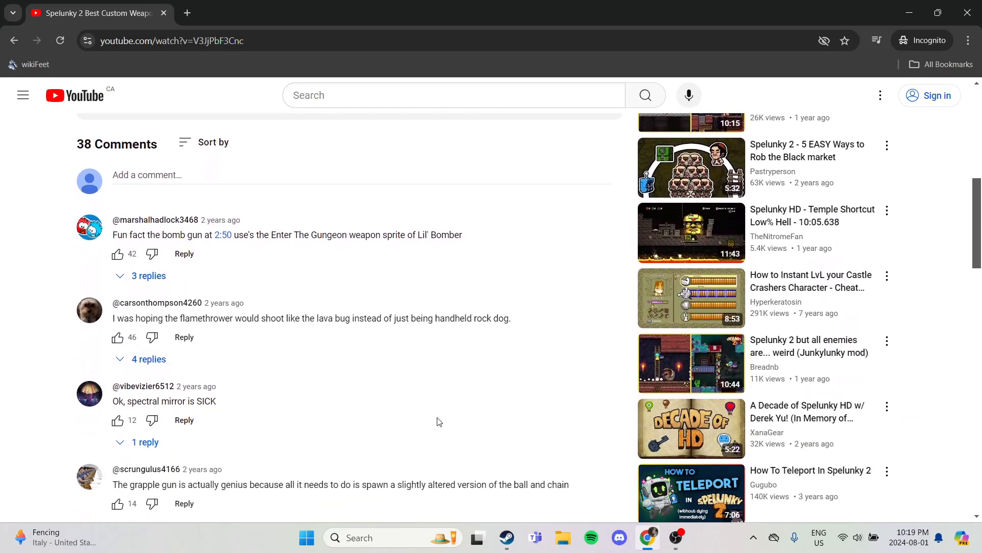
pyautogui.scroll(-3)
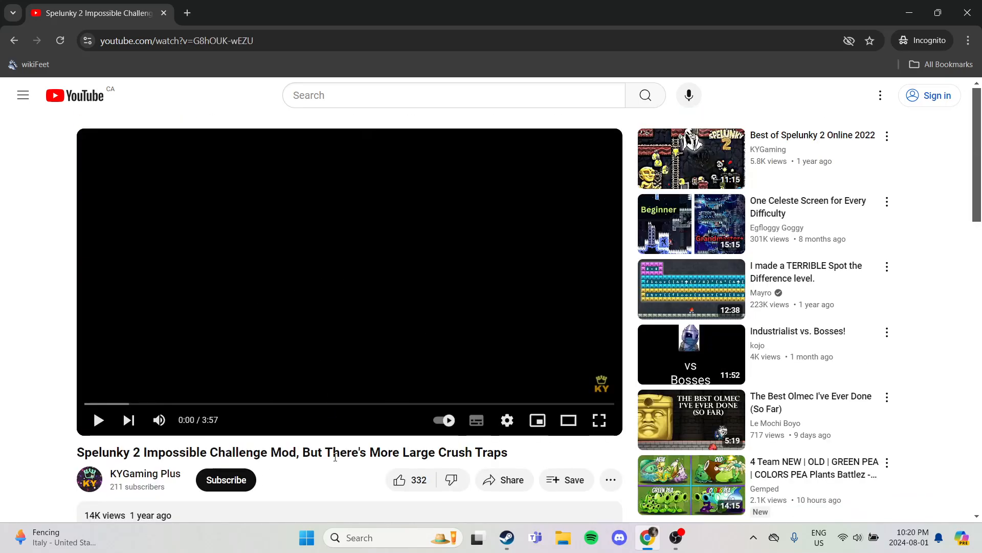
pyautogui.scroll(-3)
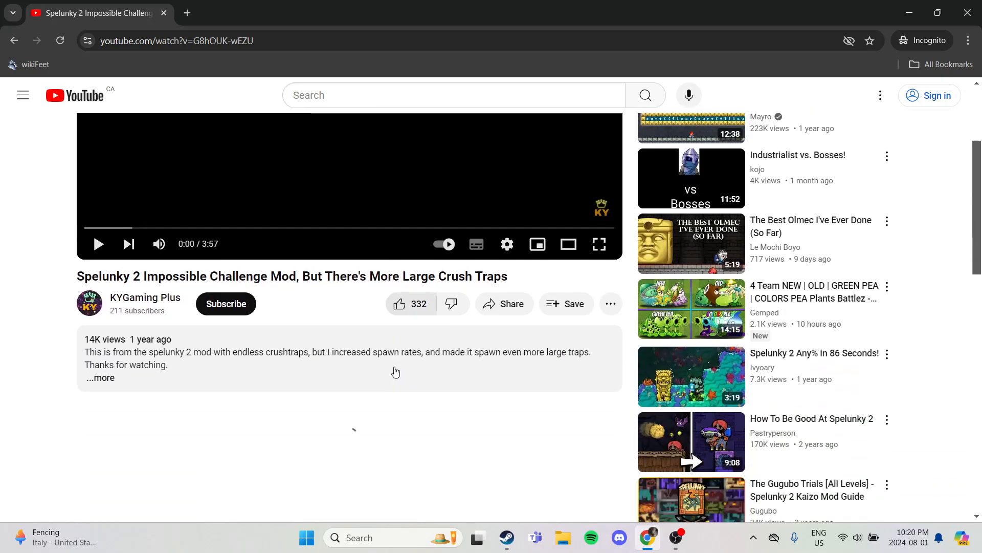
pyautogui.scroll(-3)
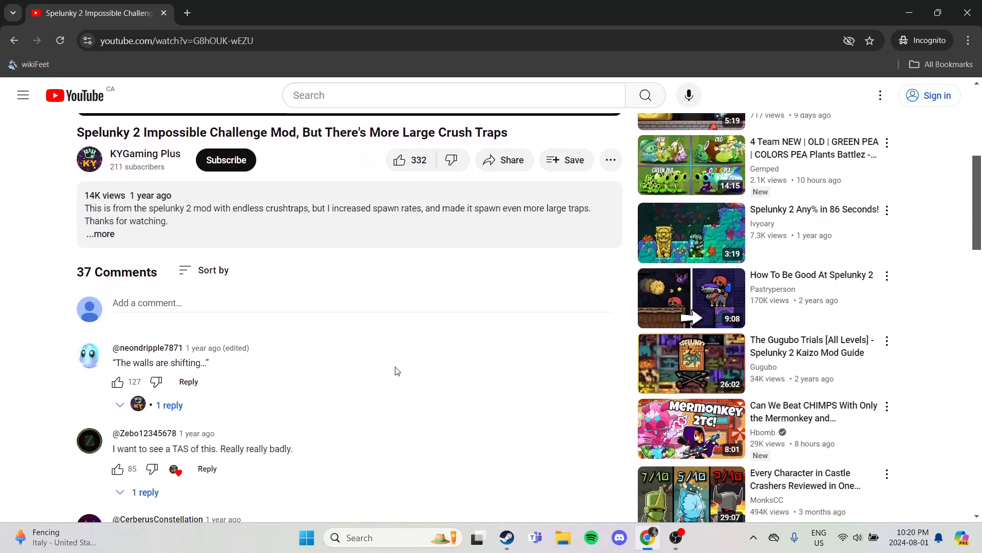
pyautogui.scroll(-3)
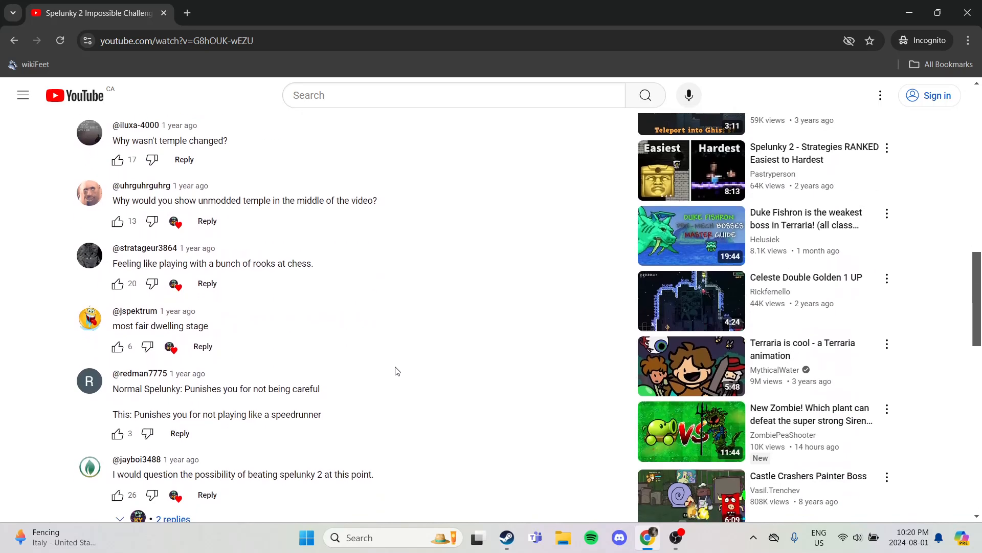
pyautogui.scroll(-3)
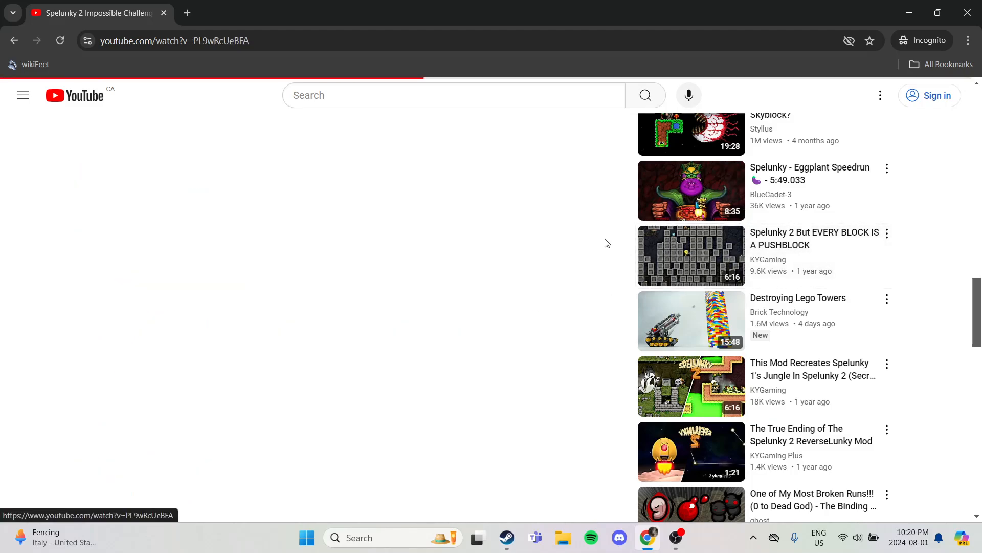
pyautogui.click(690, 256)
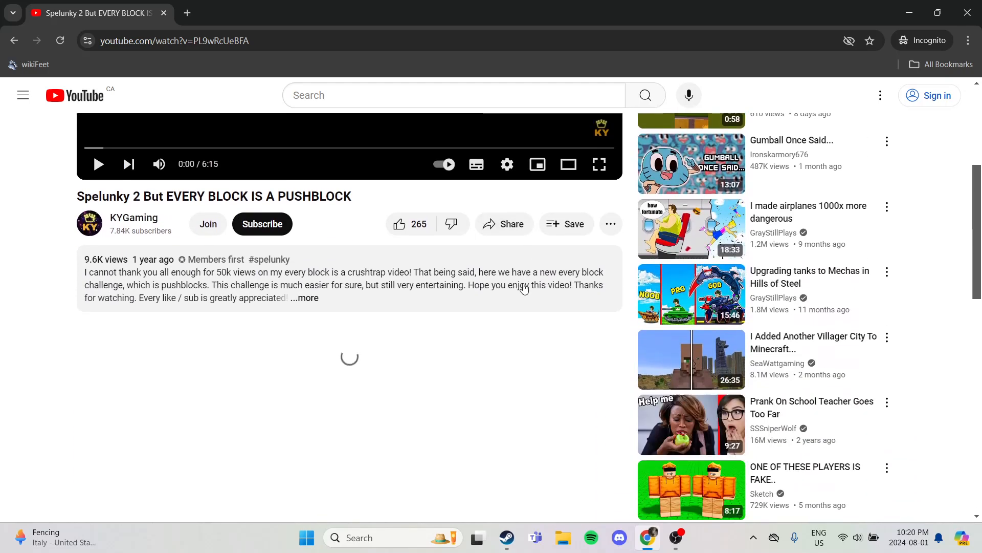
pyautogui.scroll(-3)
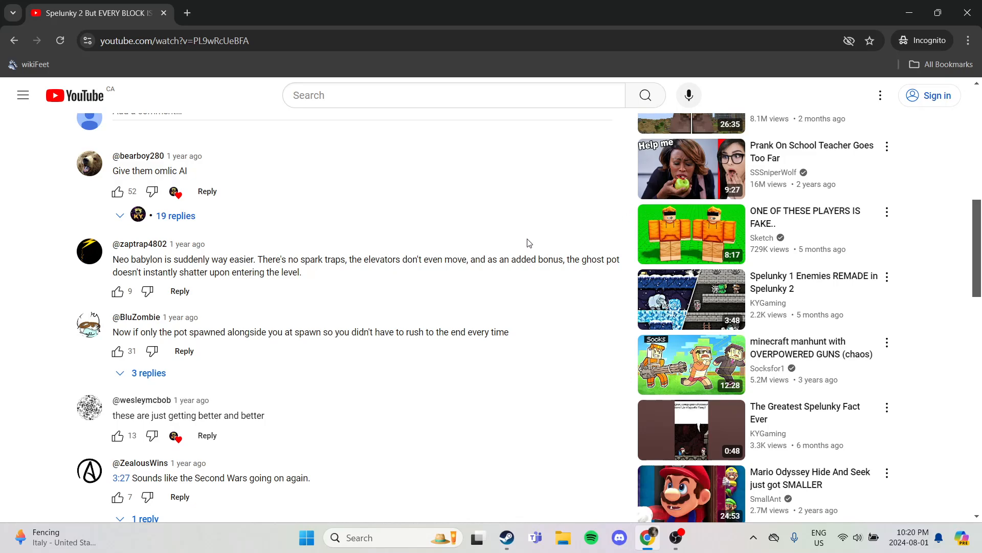
pyautogui.scroll(-3)
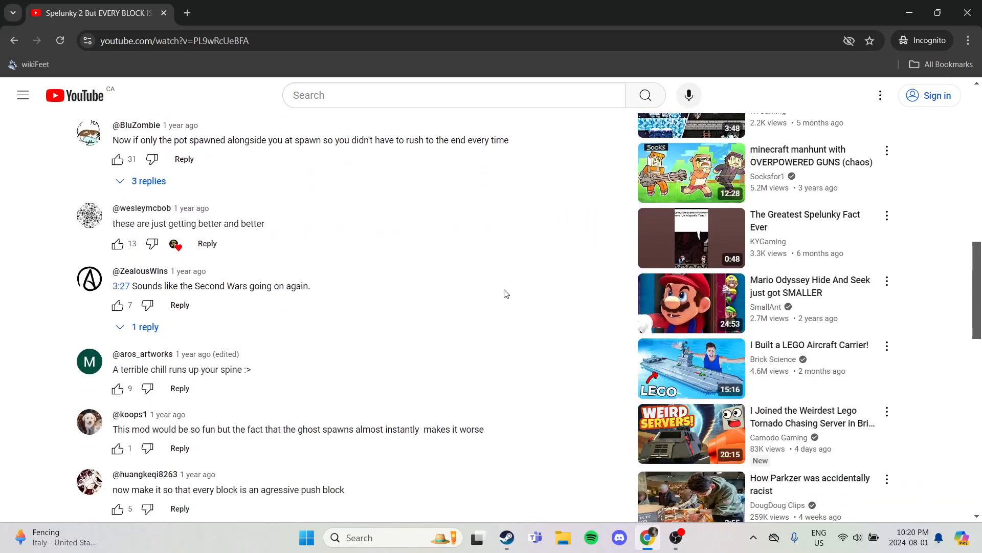
pyautogui.scroll(-3)
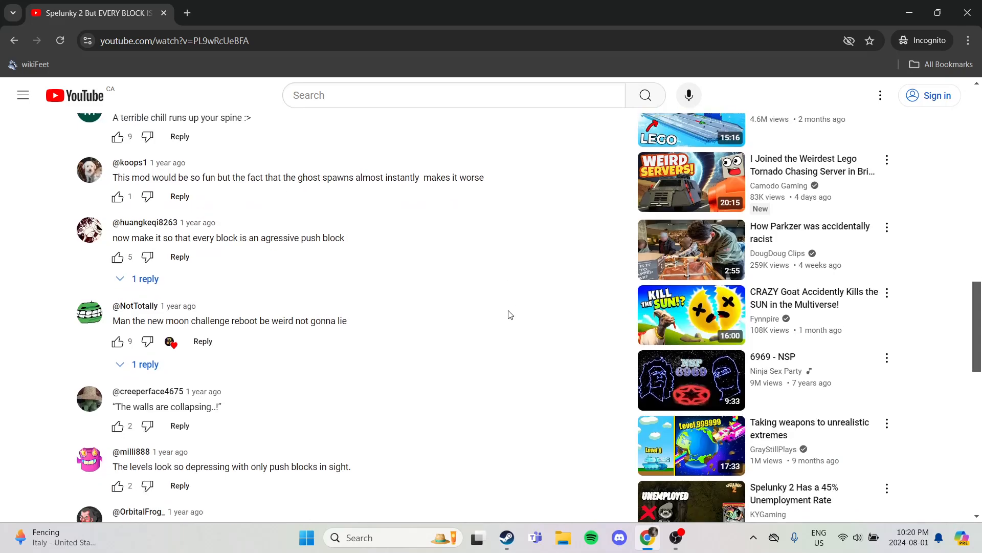
pyautogui.scroll(-3)
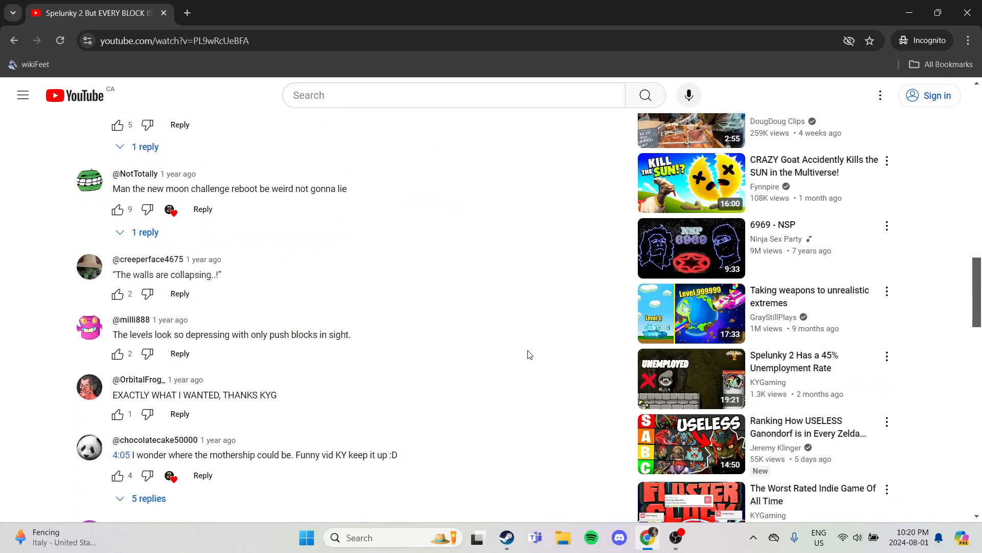
pyautogui.scroll(-3)
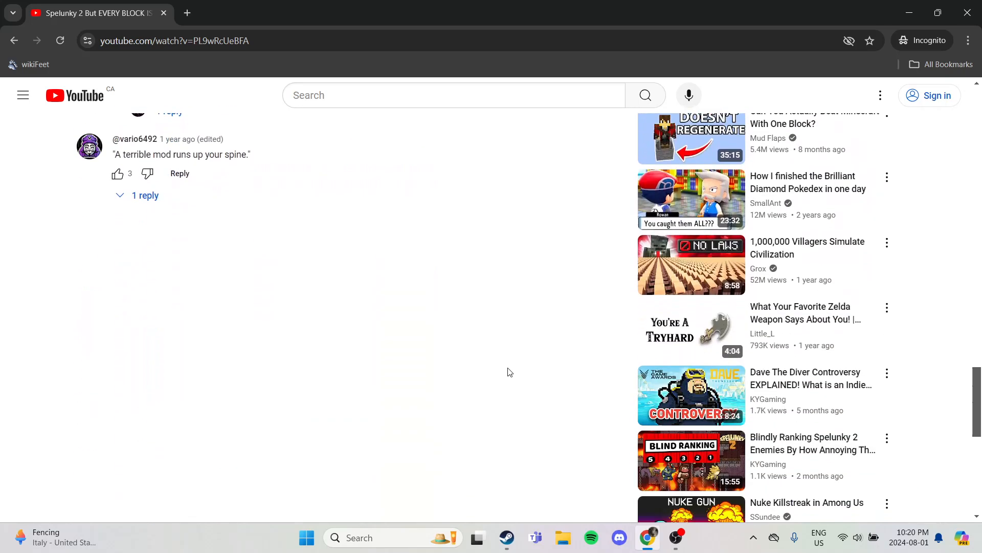
pyautogui.scroll(-3)
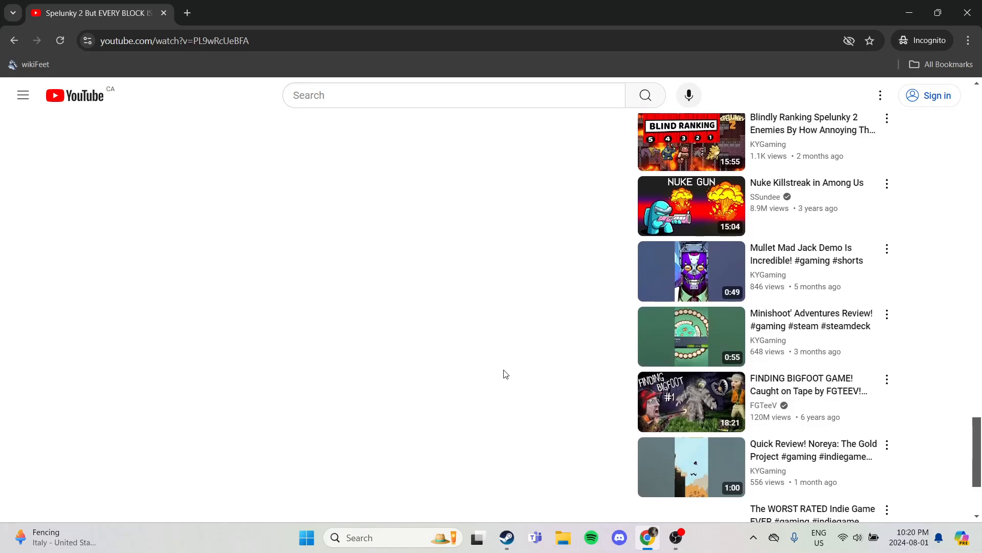
pyautogui.scroll(-3)
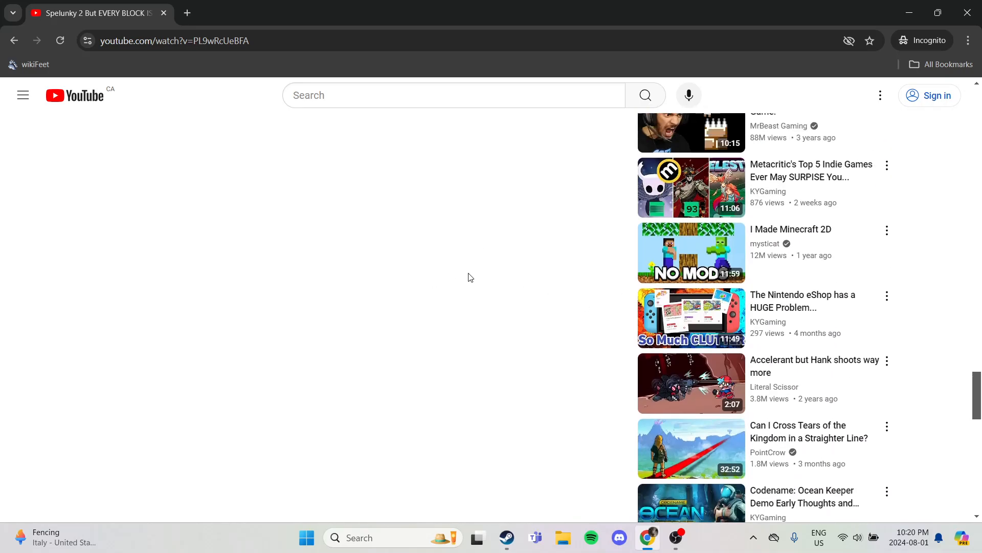
pyautogui.scroll(-3)
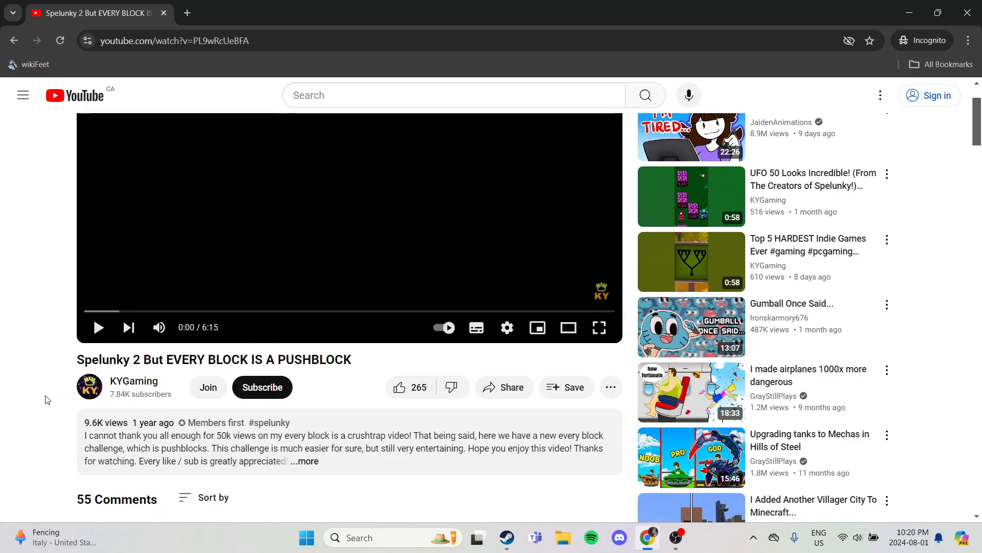
pyautogui.scroll(-3)
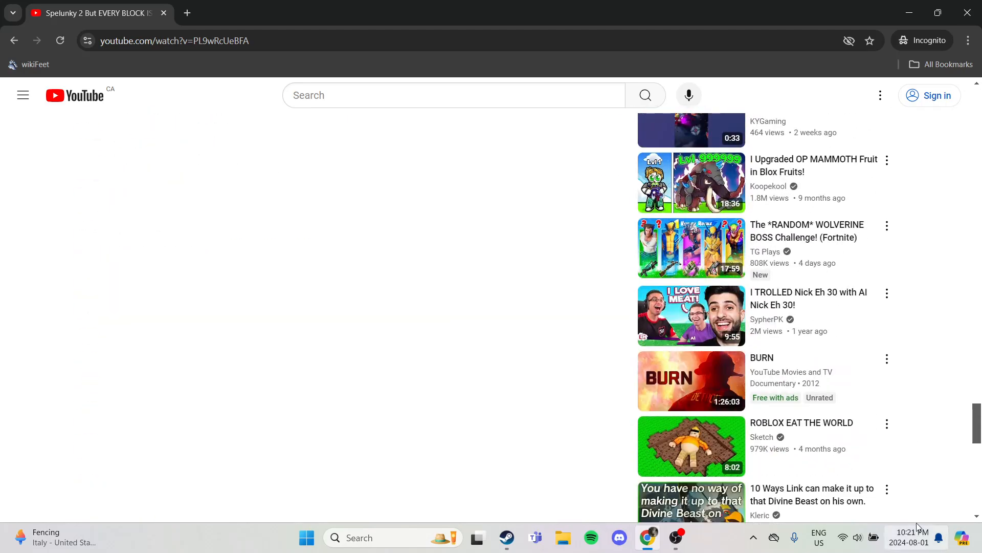
pyautogui.scroll(-3)
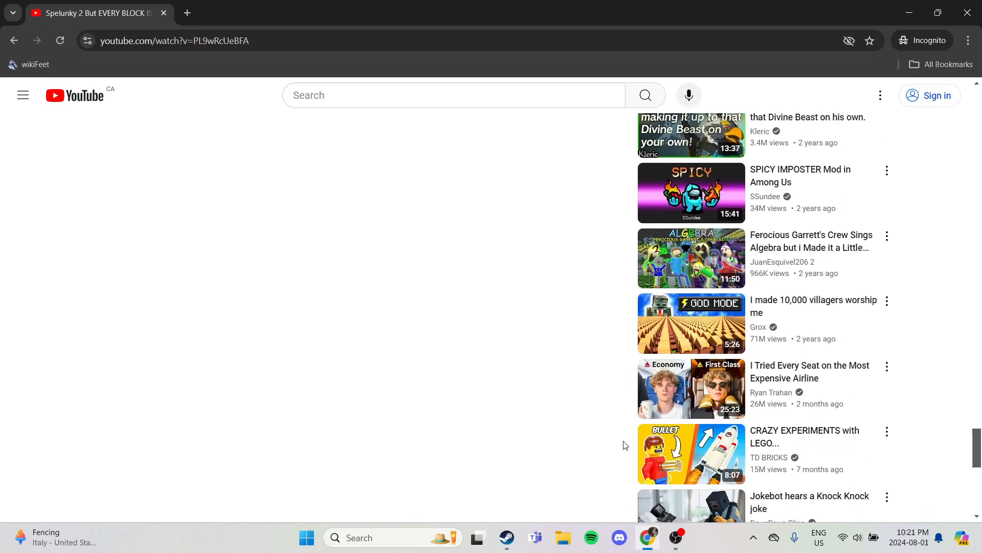
pyautogui.scroll(-3)
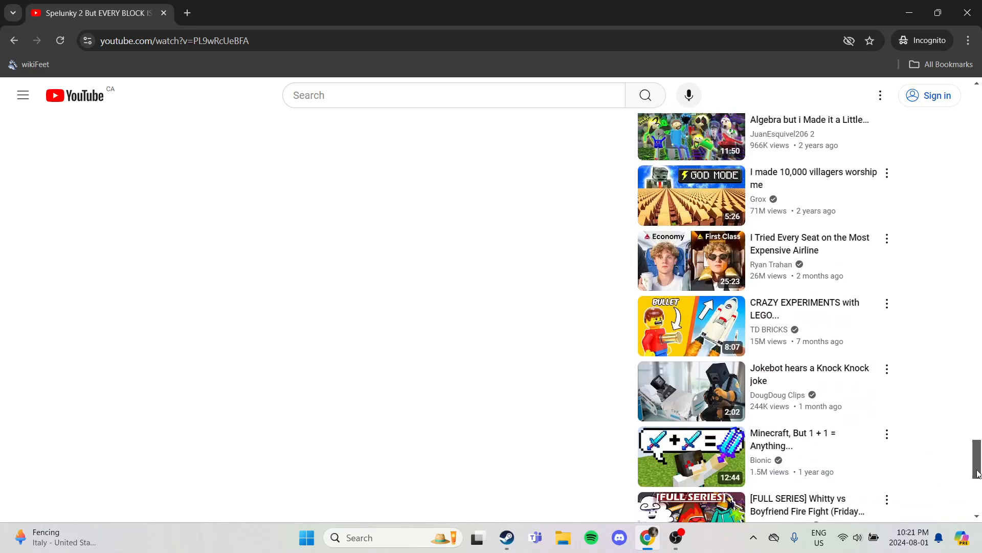
pyautogui.scroll(-3)
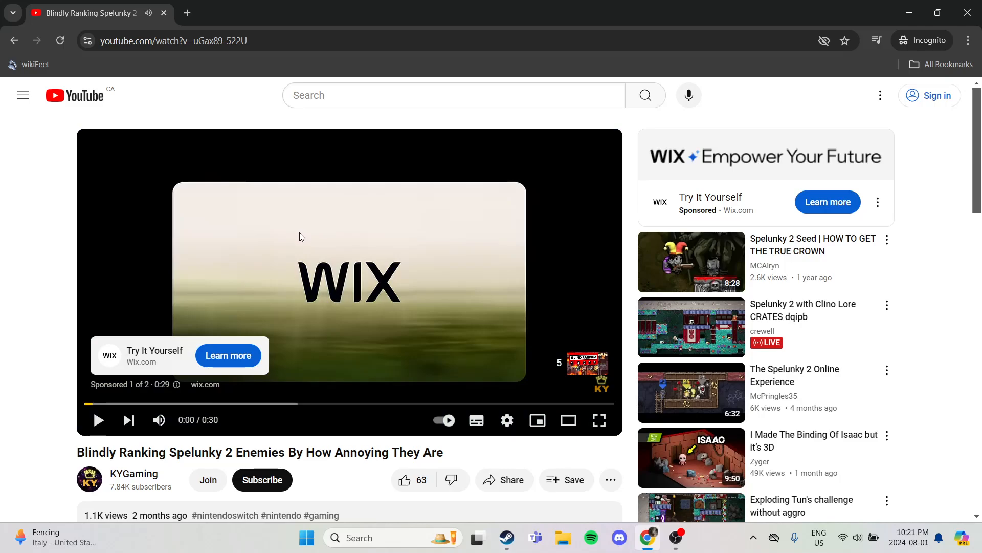
# Step: Scroll the enemy-ranking page's sidebar and open 'Spelunky 2 but if I touch a bug the video ends'
pyautogui.scroll(-3)
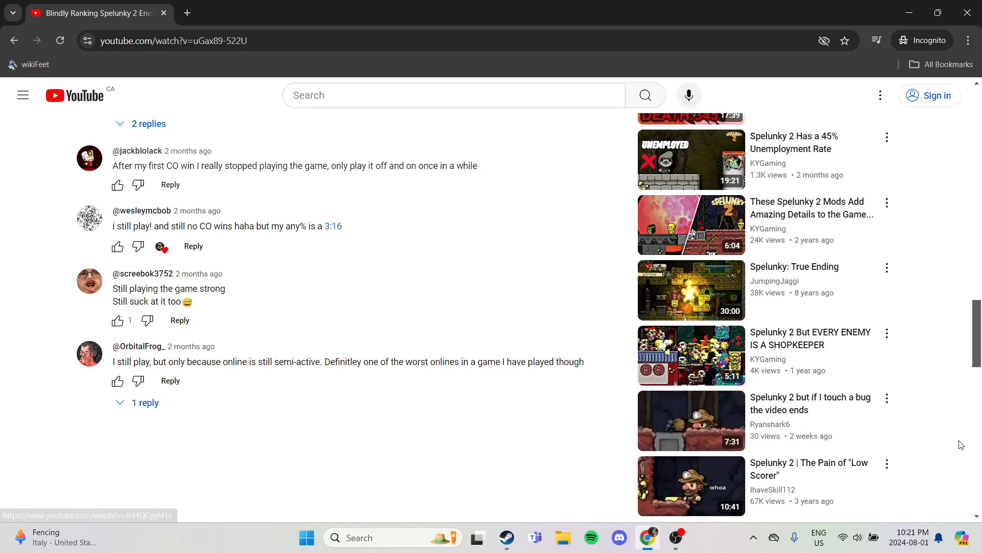
pyautogui.scroll(-3)
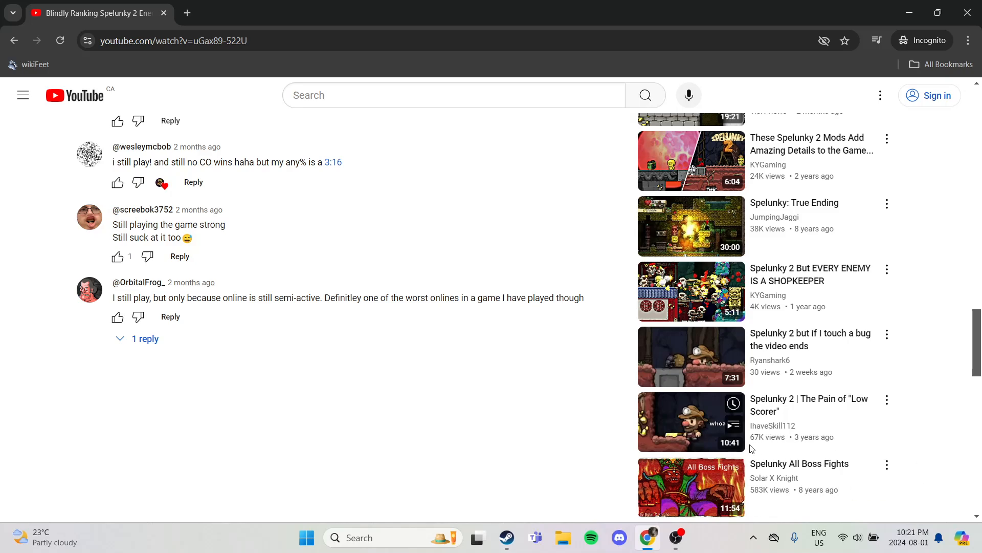
pyautogui.moveTo(945, 453)
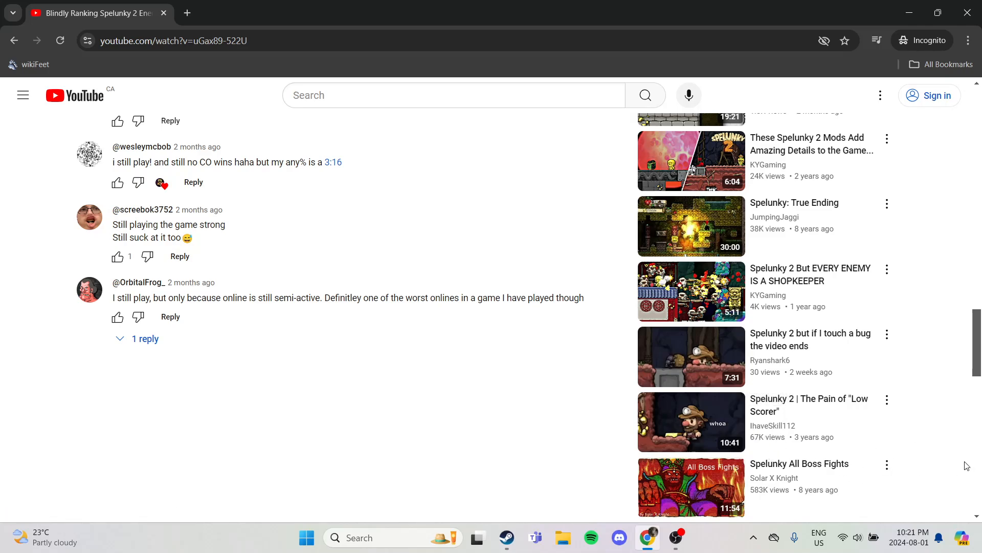
pyautogui.moveTo(958, 436)
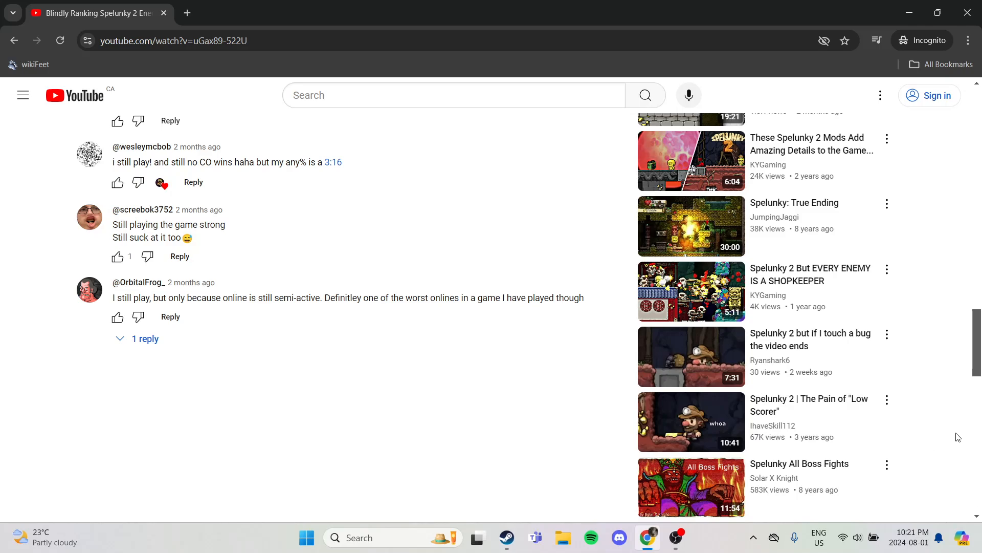
pyautogui.moveTo(732, 416)
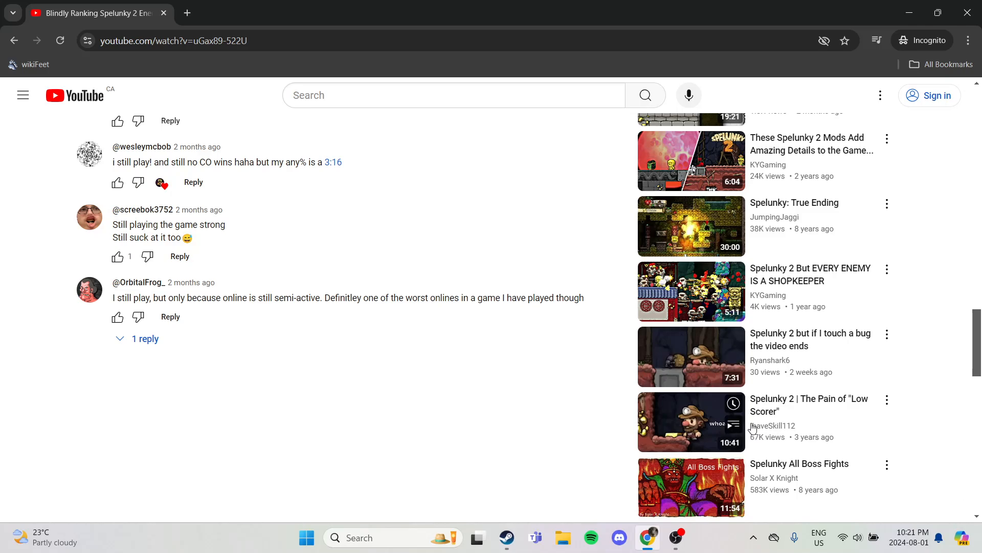
pyautogui.moveTo(928, 395)
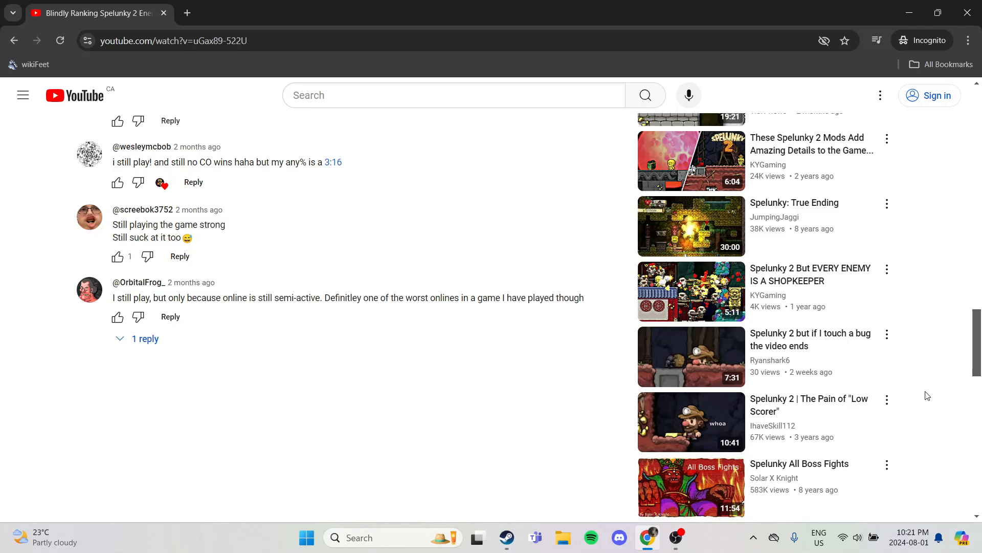
pyautogui.click(691, 356)
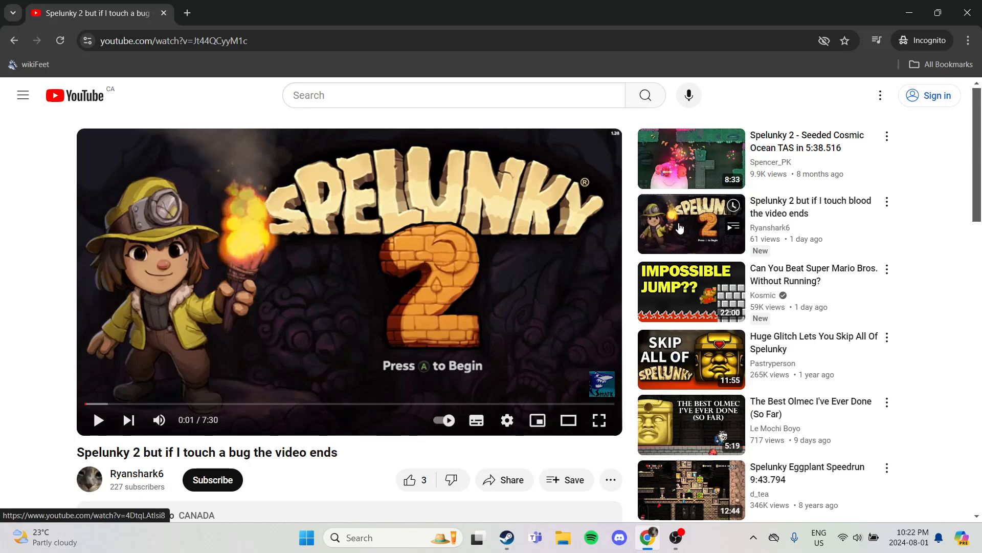
# Step: From the 'touch a bug' page, open the related 'Spelunky 2 but if I touch blood the video ends' video
pyautogui.scroll(-3)
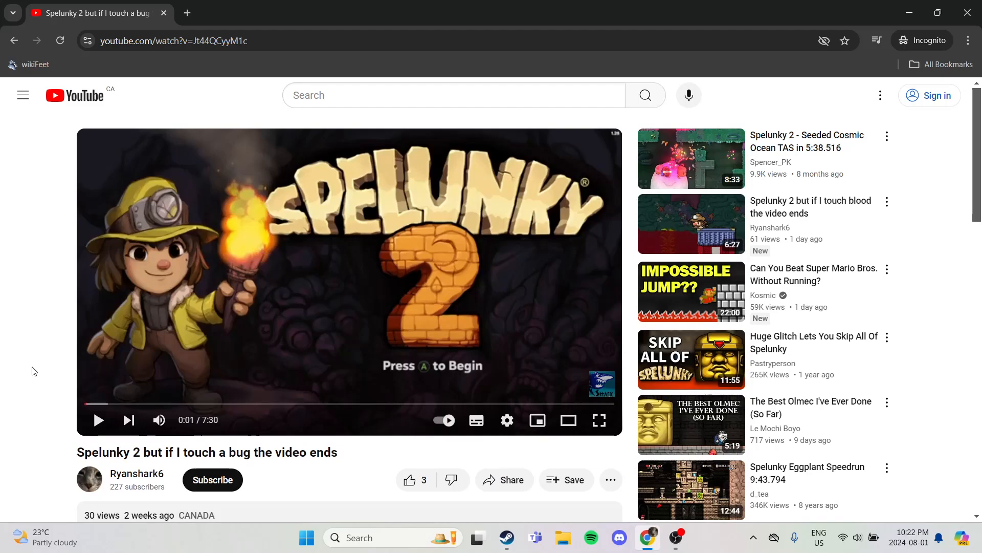
pyautogui.moveTo(164, 325)
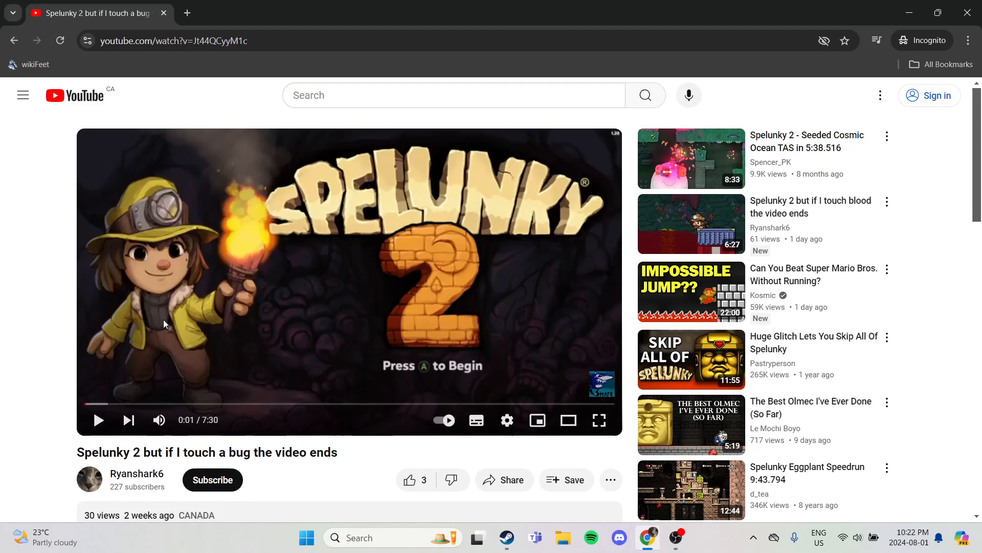
pyautogui.moveTo(286, 512)
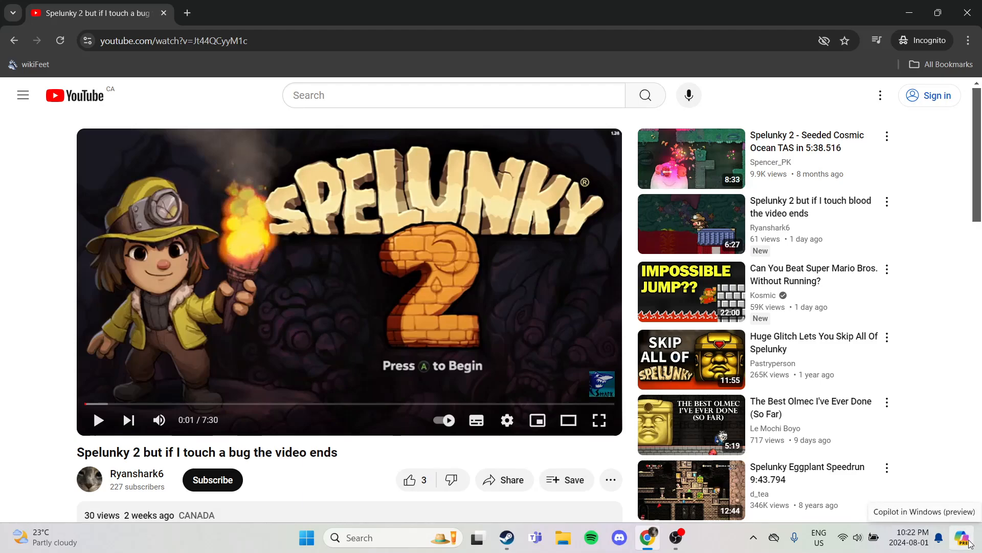
pyautogui.moveTo(959, 540)
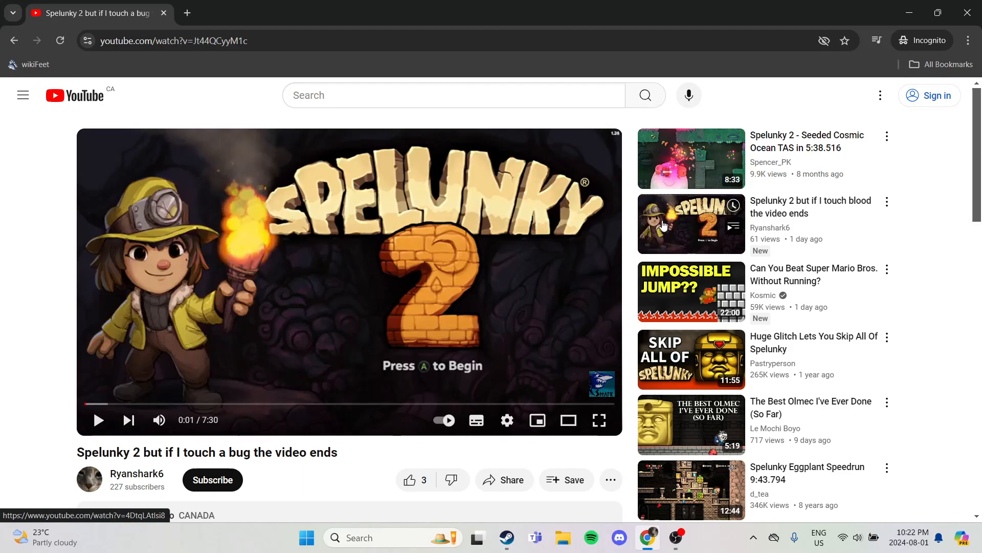
pyautogui.click(690, 224)
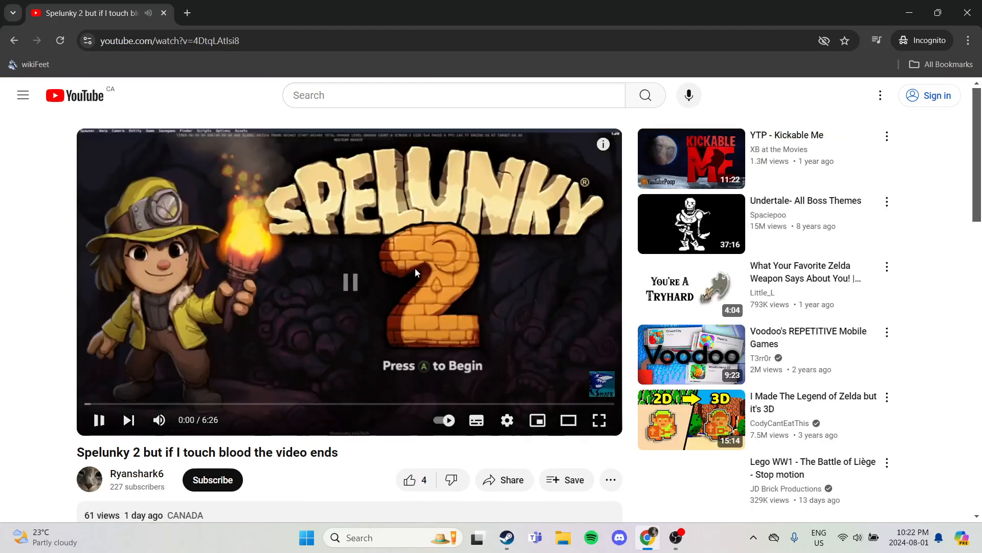
# Step: Pause the 'touch blood' video at its very beginning
pyautogui.click(350, 282)
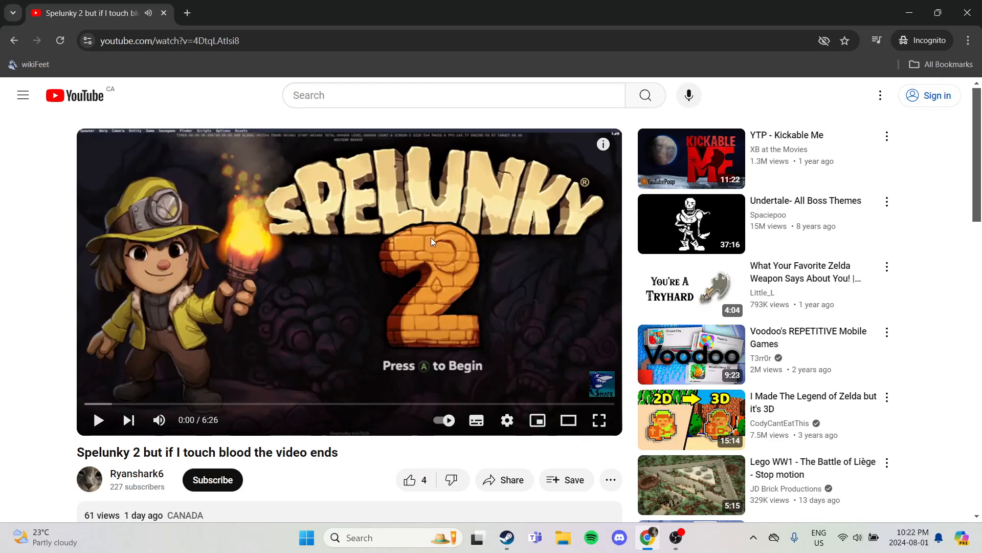
pyautogui.moveTo(312, 261)
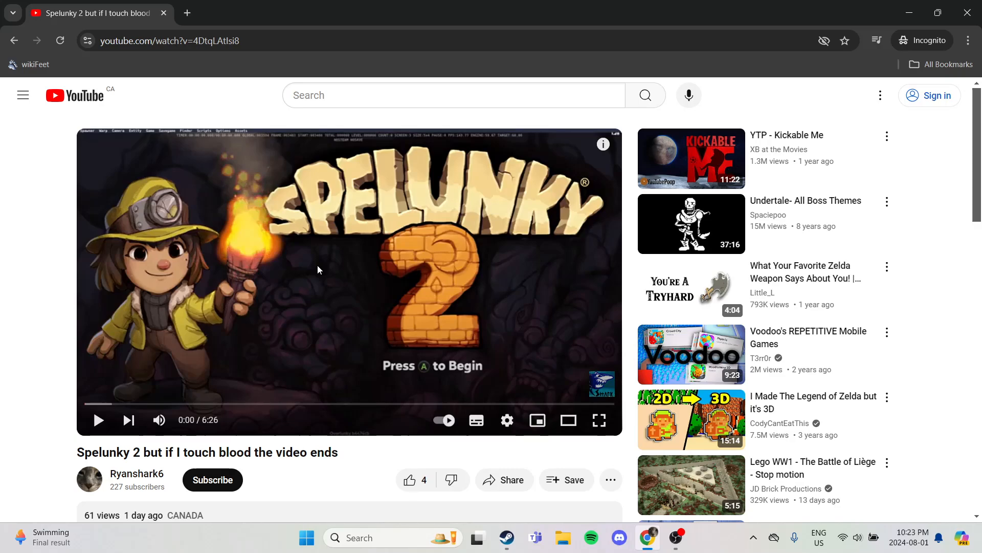
pyautogui.moveTo(64, 370)
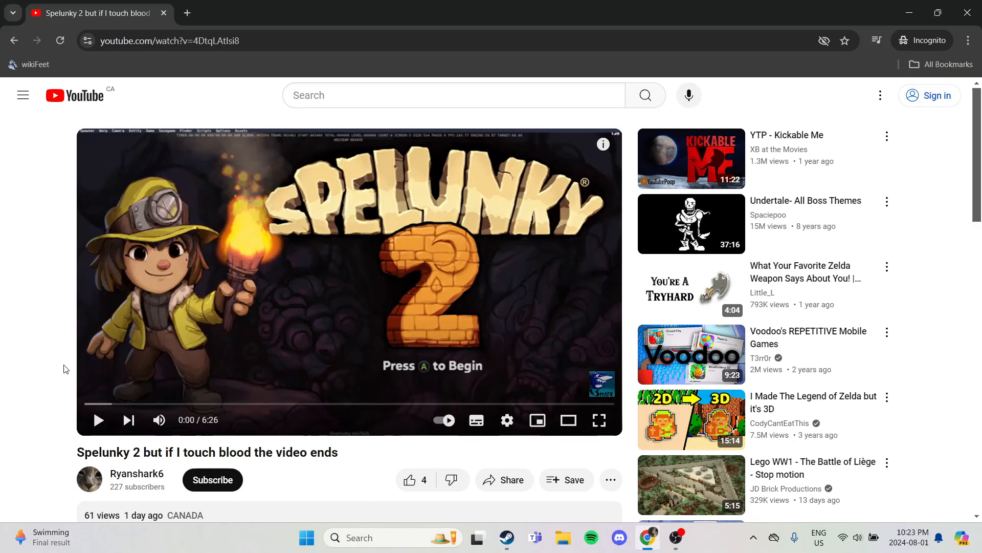